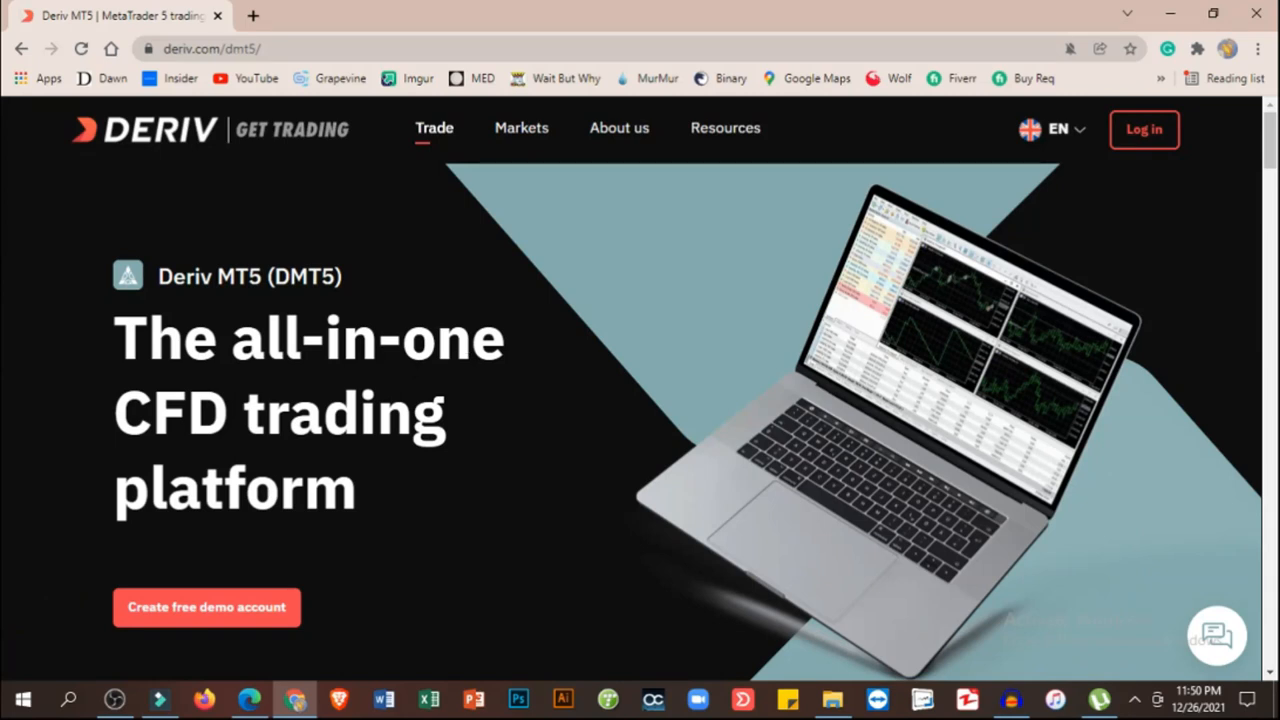
{"action": "mouse_move", "coordinate": [290, 253]}
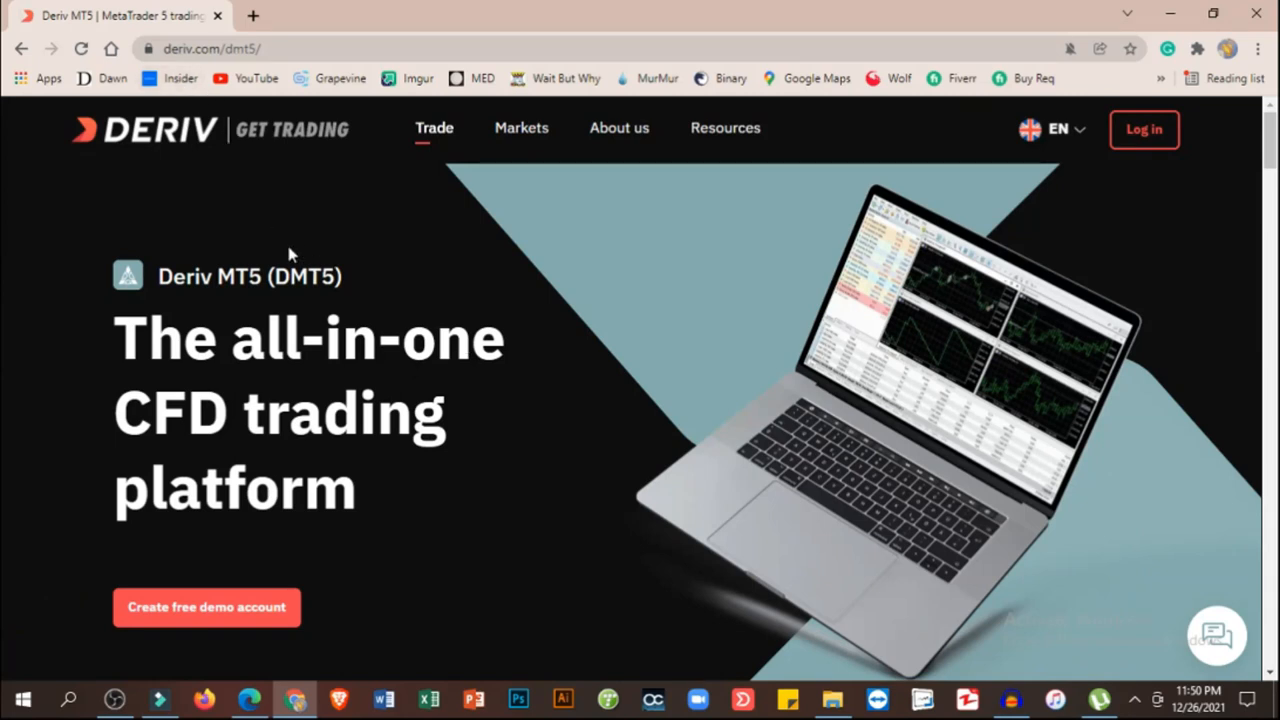
{"action": "mouse_move", "coordinate": [225, 72]}
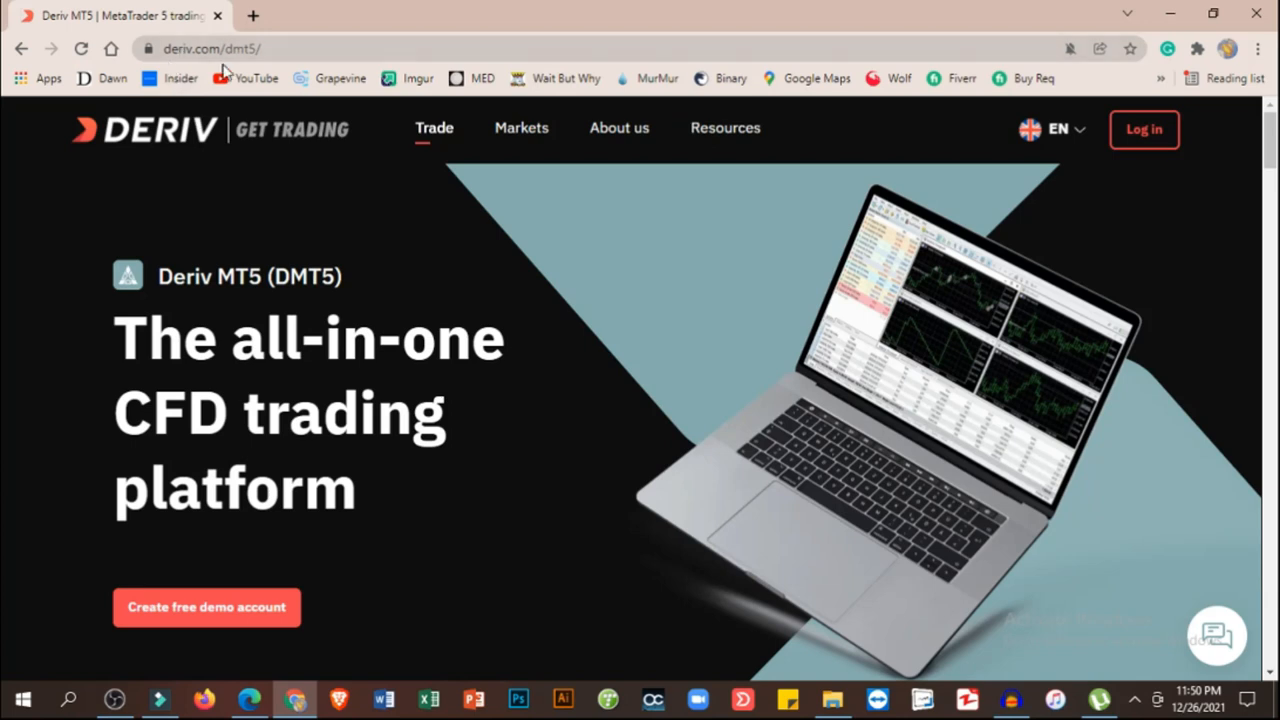
- Open a Boom 1000 Index chart from Market Watch and maximize it
{"action": "scroll", "scroll_direction": "down", "scroll_amount": 3}
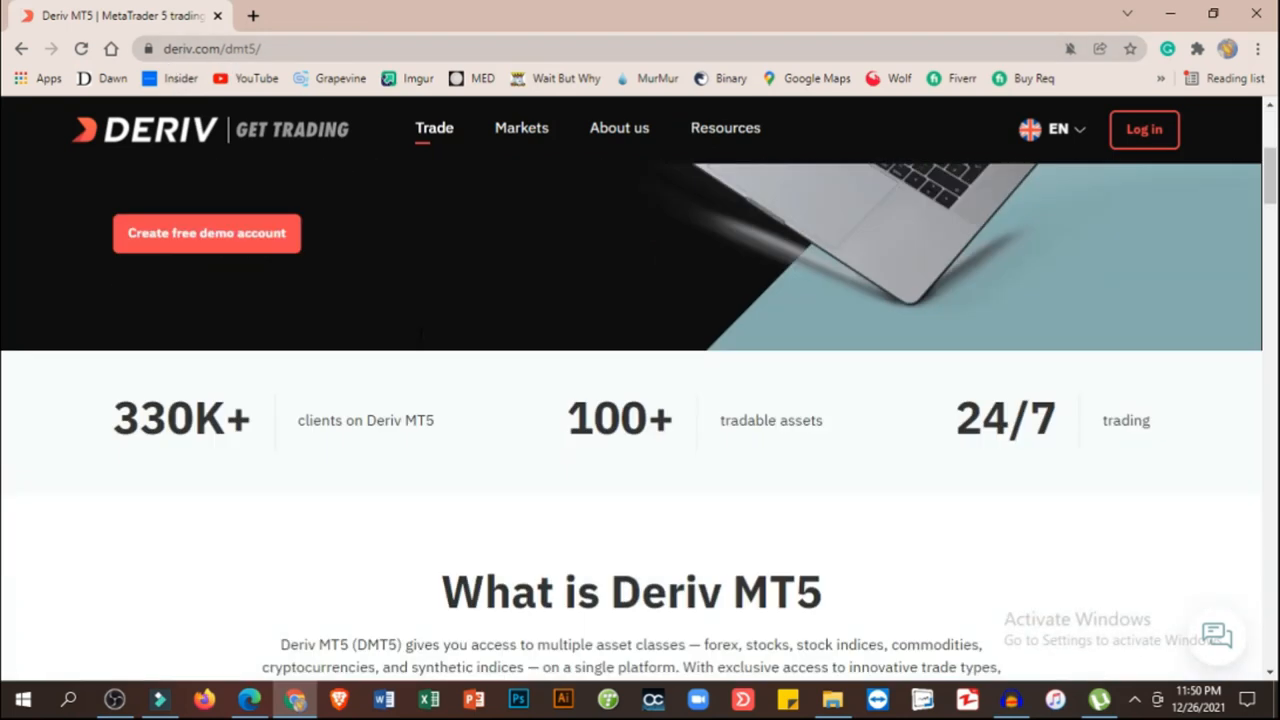
{"action": "scroll", "scroll_direction": "down", "scroll_amount": 3}
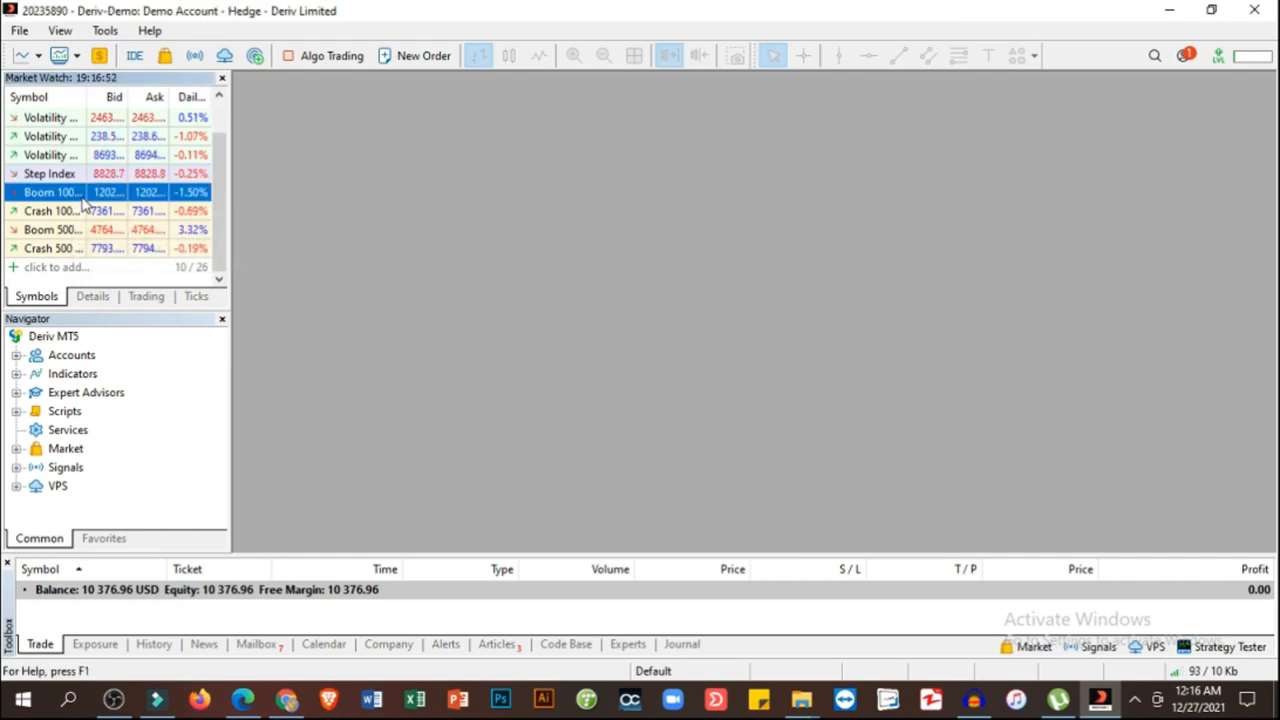
{"action": "right_click", "coordinate": [80, 191]}
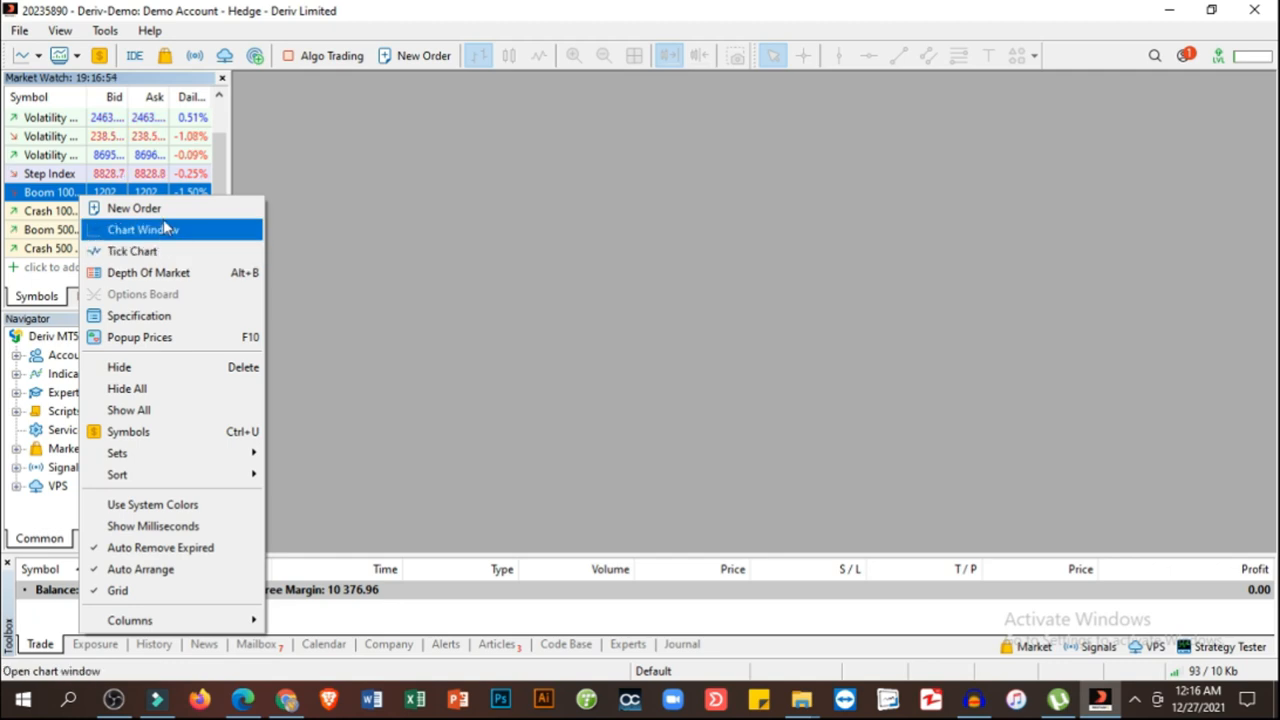
{"action": "left_click", "coordinate": [142, 229]}
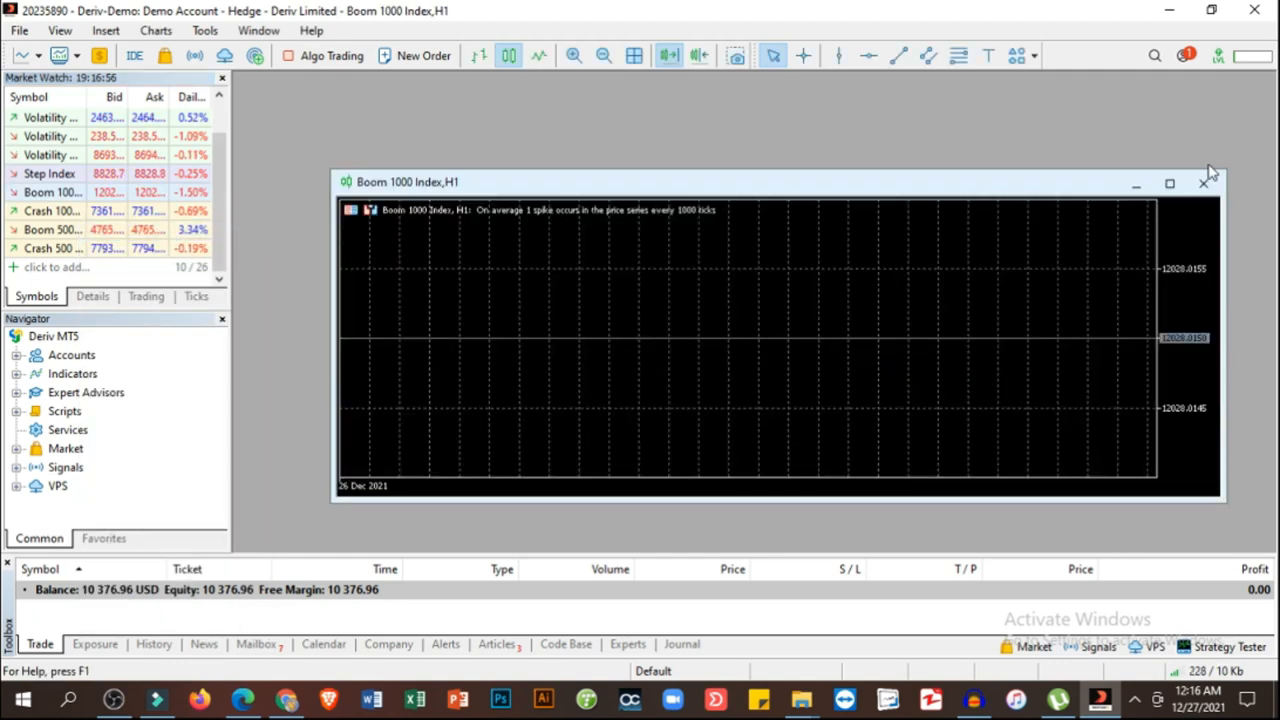
{"action": "left_click", "coordinate": [1169, 182]}
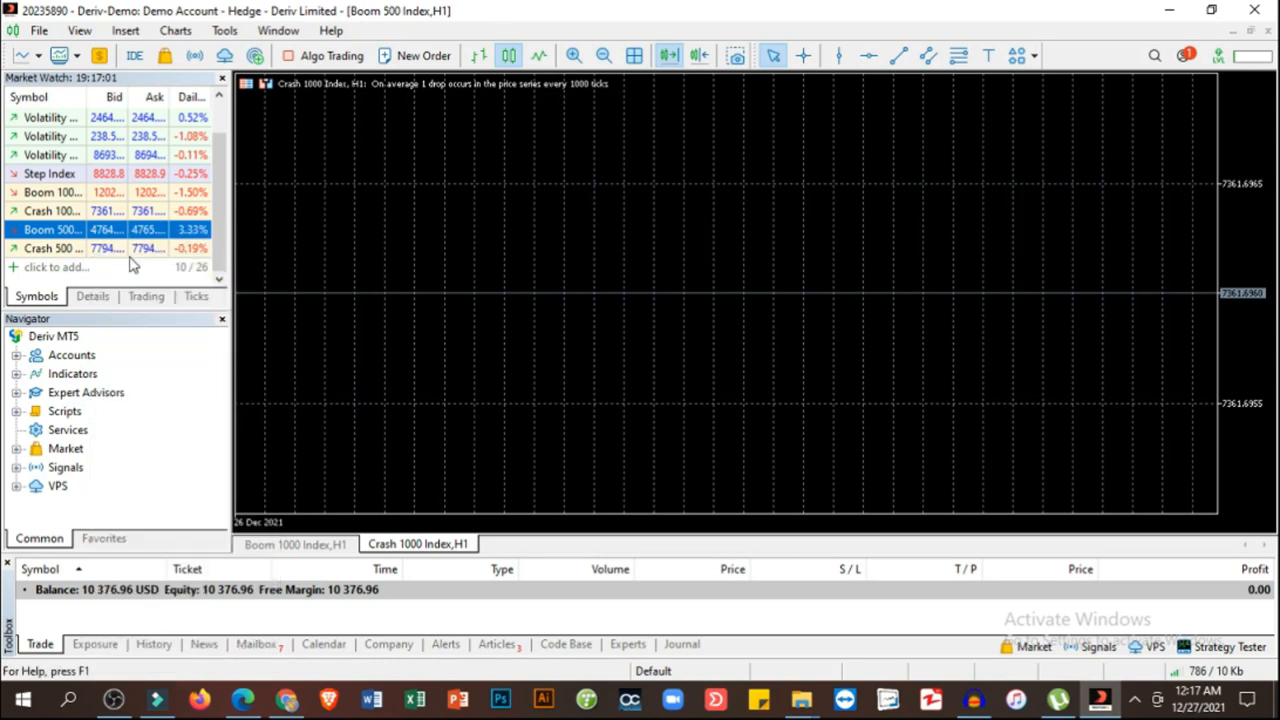
- Open a Crash 500 Index chart, then view the Boom 1000, Boom 500 and Crash 500 tabs
{"action": "right_click", "coordinate": [55, 248]}
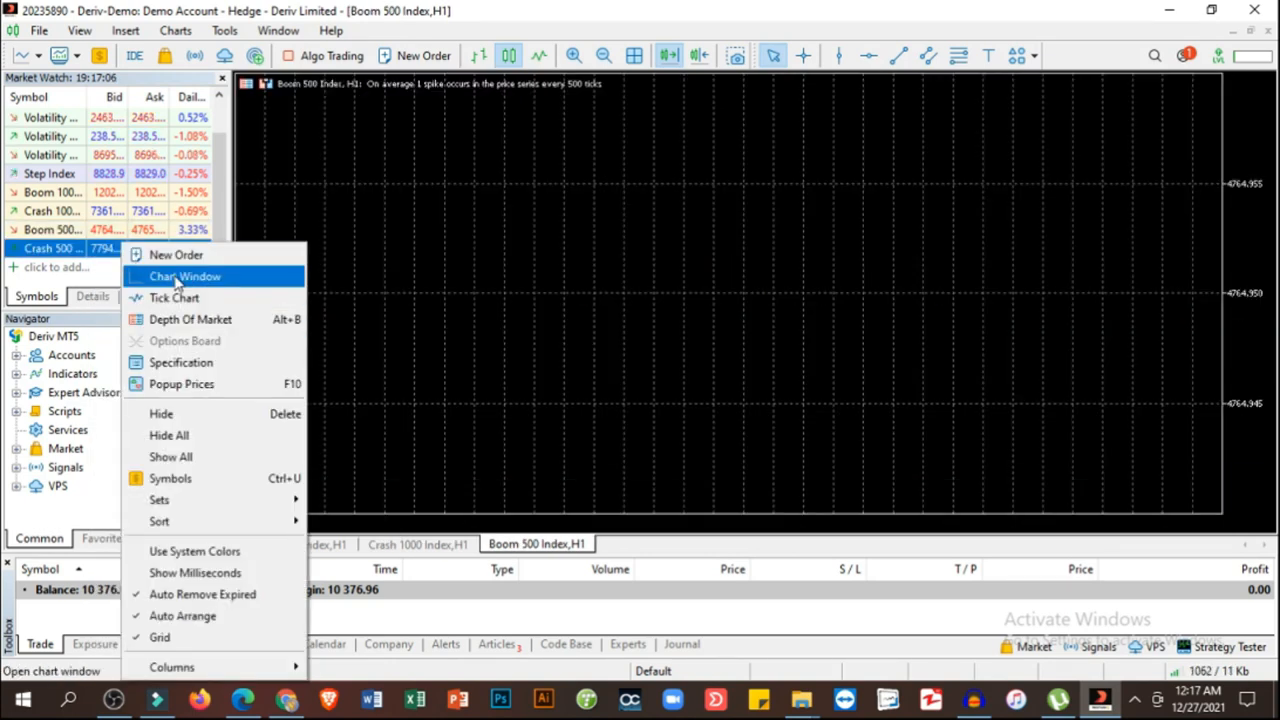
{"action": "left_click", "coordinate": [184, 276]}
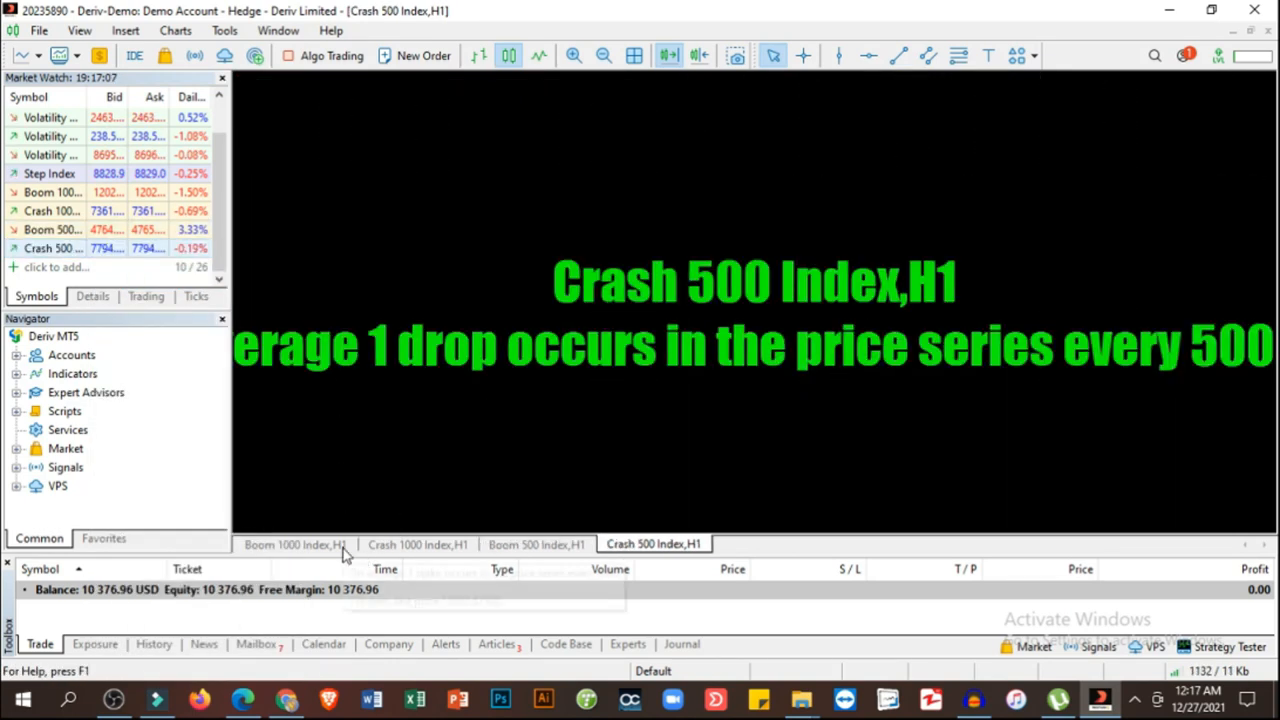
{"action": "left_click", "coordinate": [294, 544]}
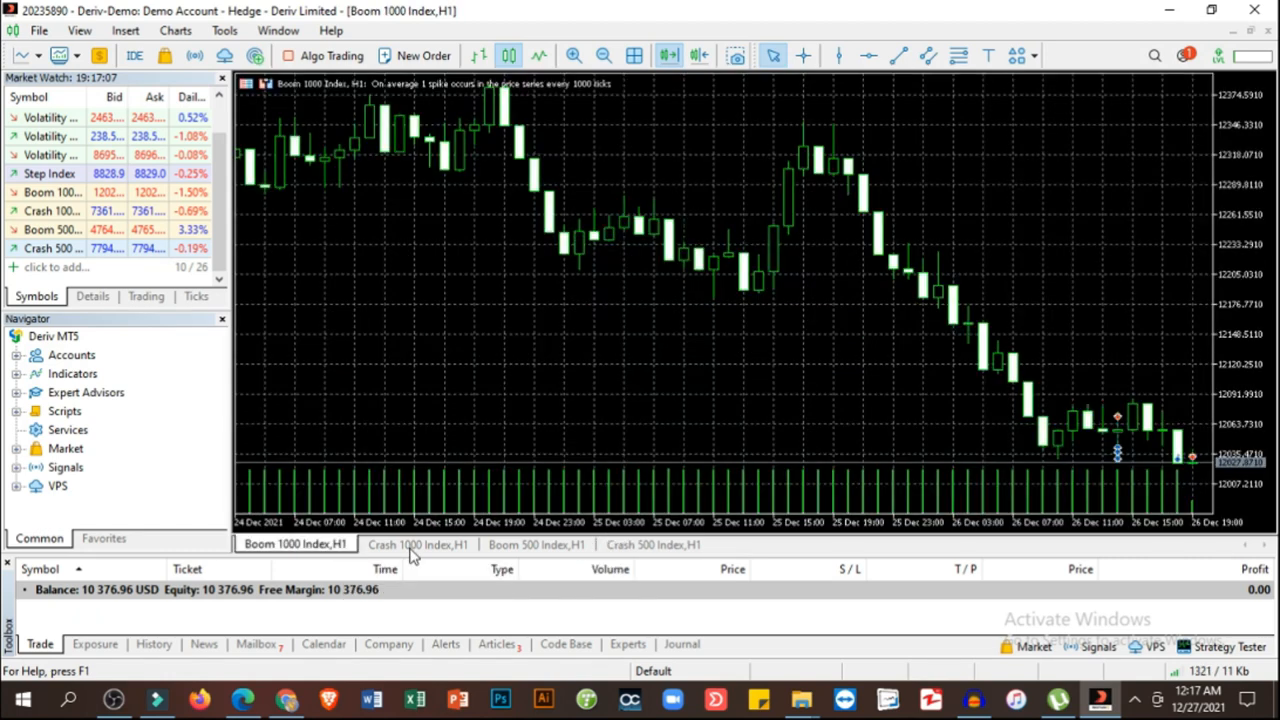
{"action": "left_click", "coordinate": [537, 544]}
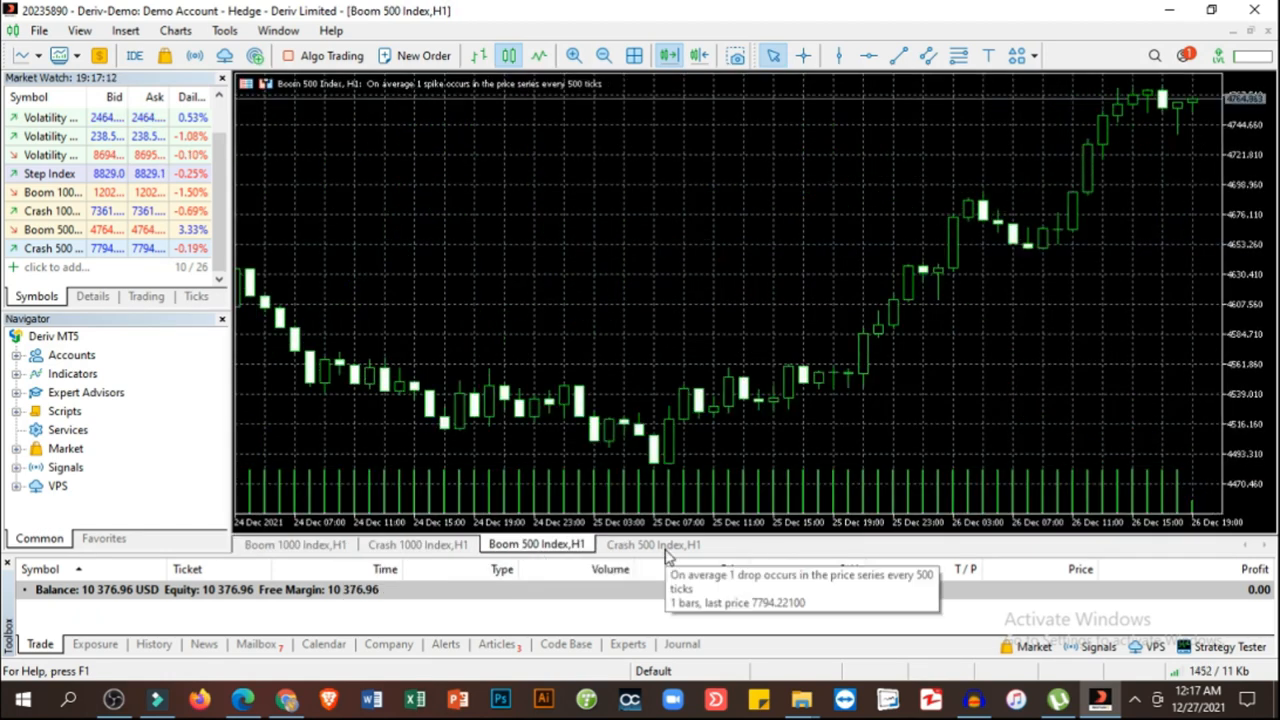
{"action": "left_click", "coordinate": [653, 544]}
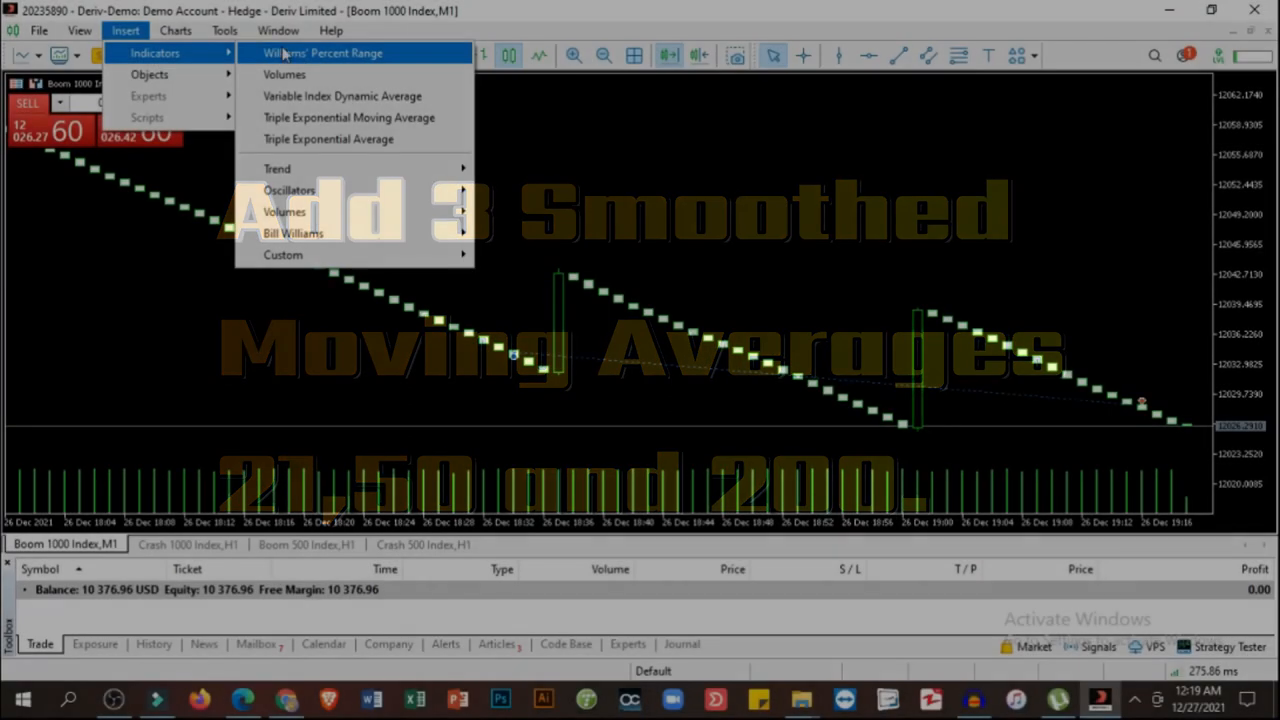
{"action": "mouse_move", "coordinate": [277, 168]}
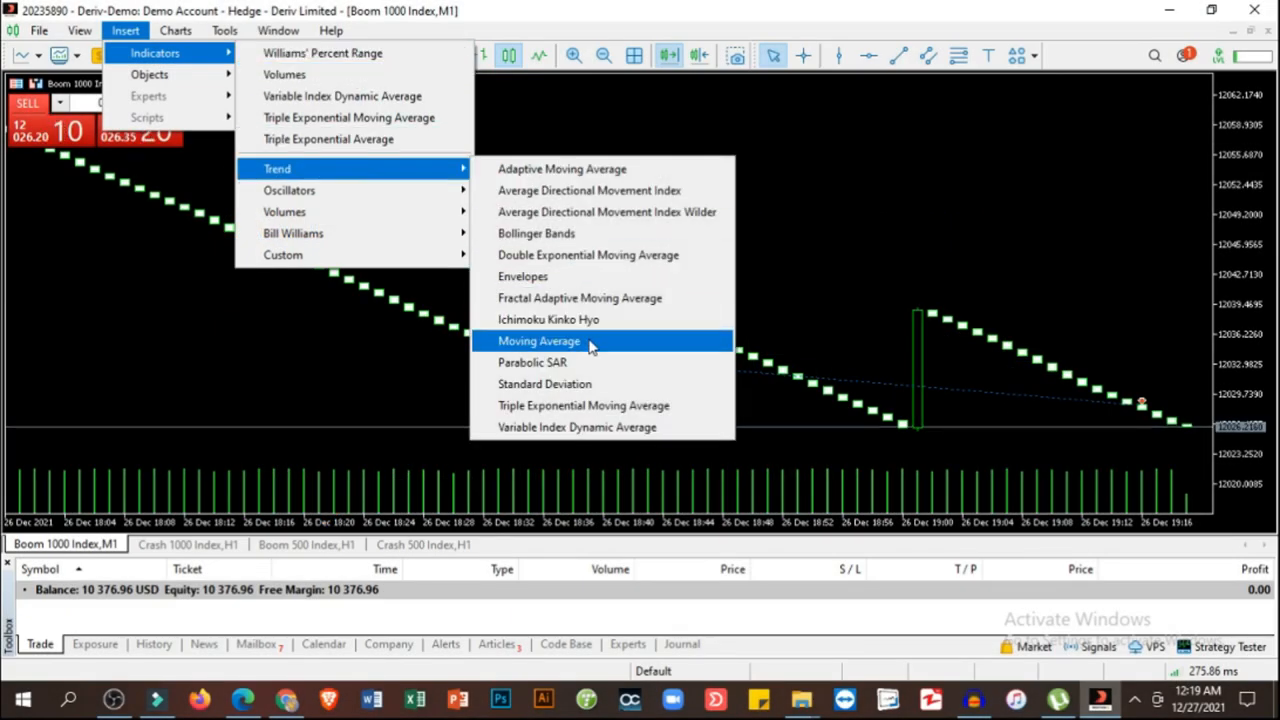
- Add three smoothed Moving Averages: 21-period turquoise, 50-period green, 200-period red
{"action": "left_click", "coordinate": [539, 341]}
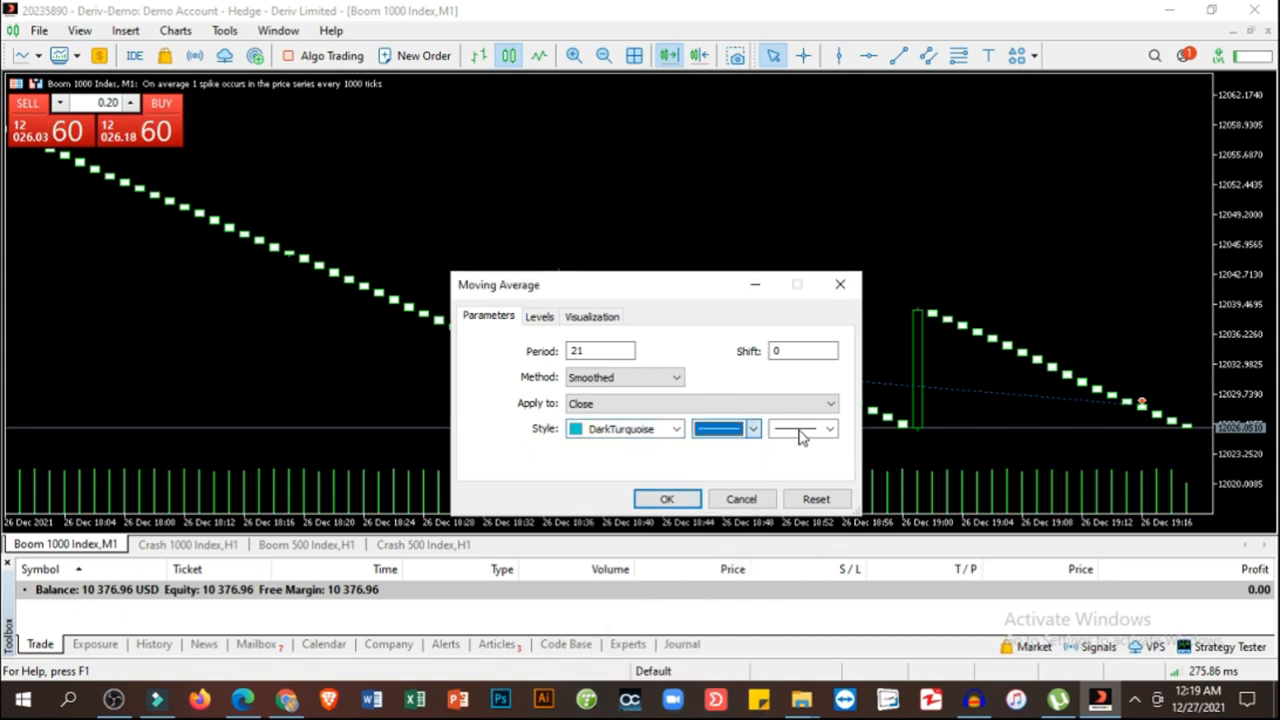
{"action": "left_click", "coordinate": [667, 499]}
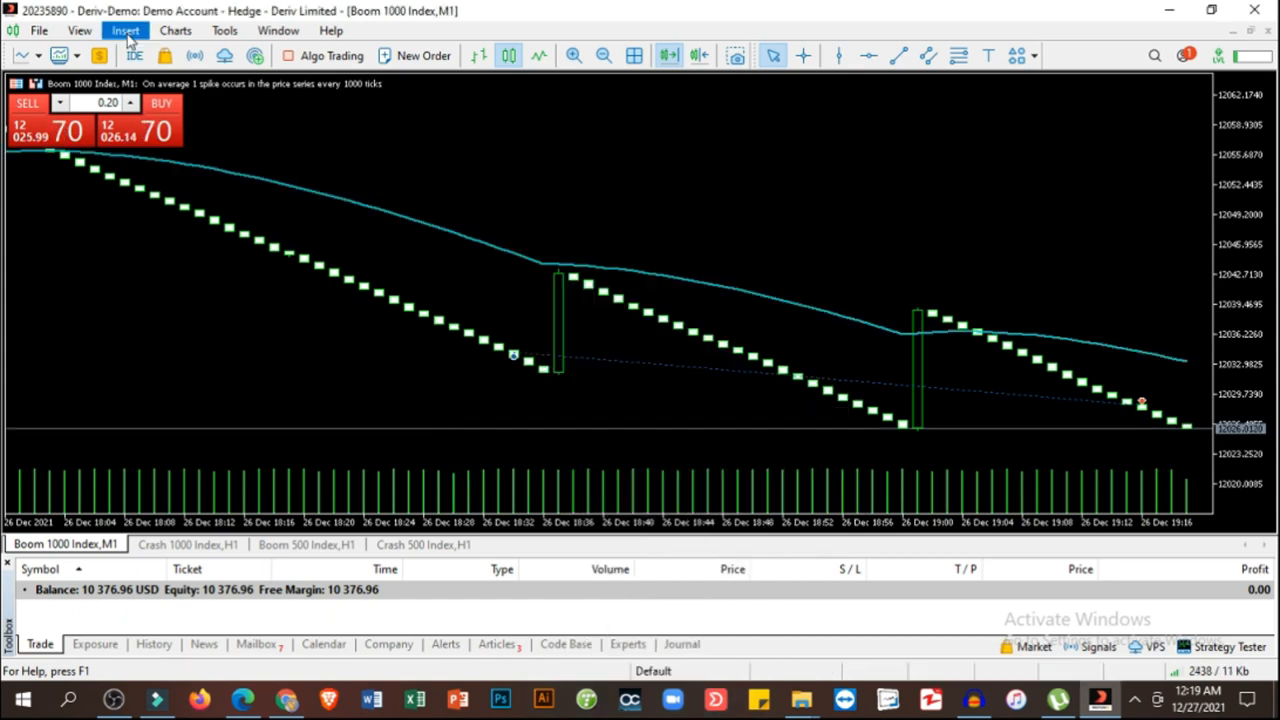
{"action": "left_click", "coordinate": [125, 30]}
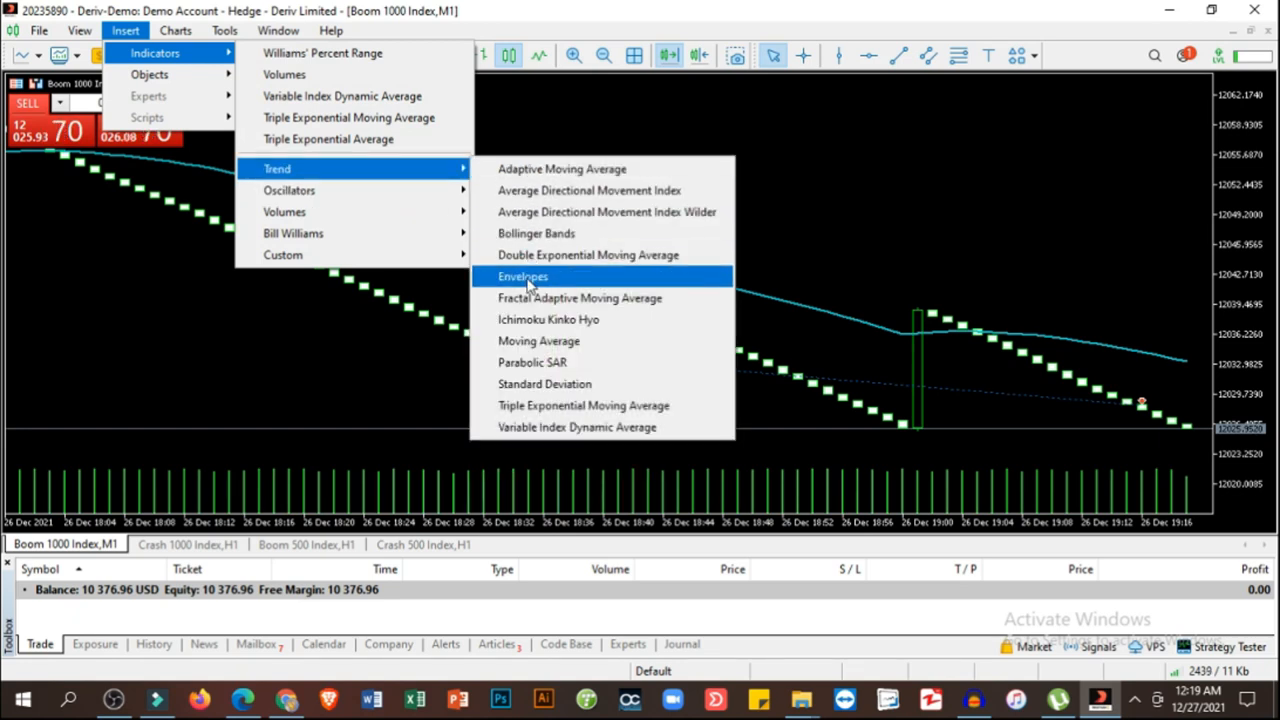
{"action": "left_click", "coordinate": [538, 340]}
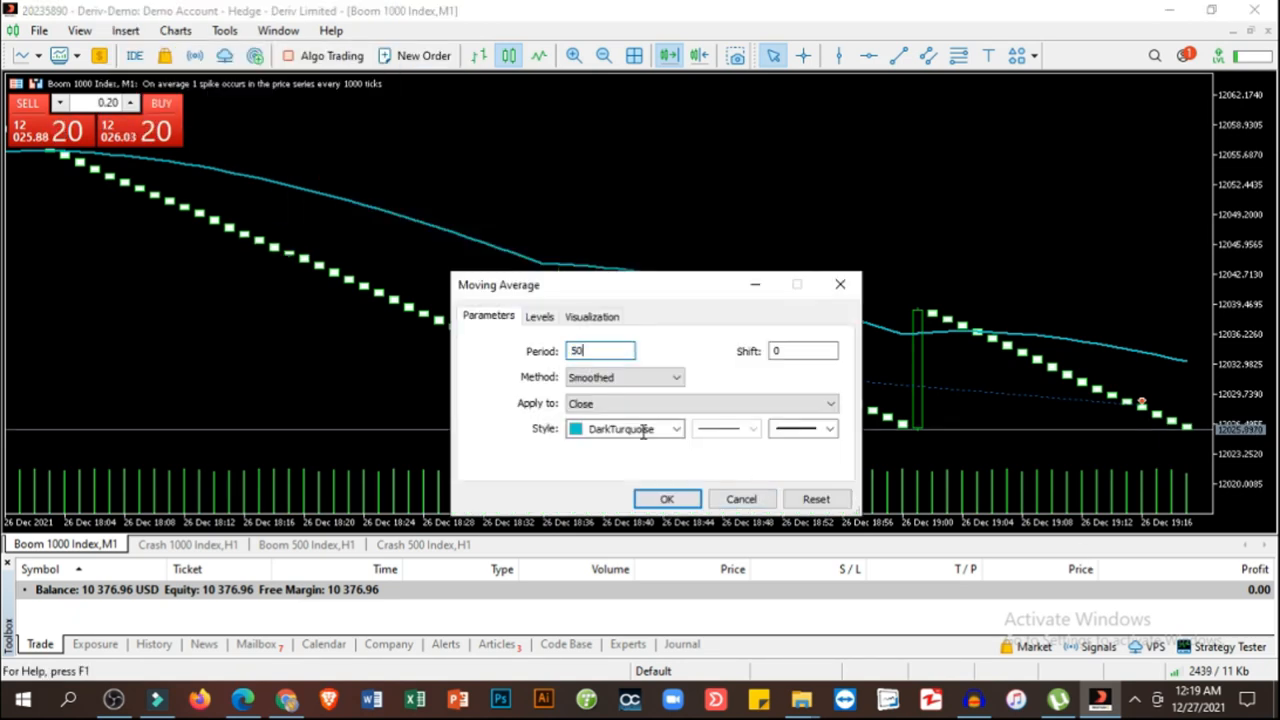
{"action": "left_click", "coordinate": [675, 428]}
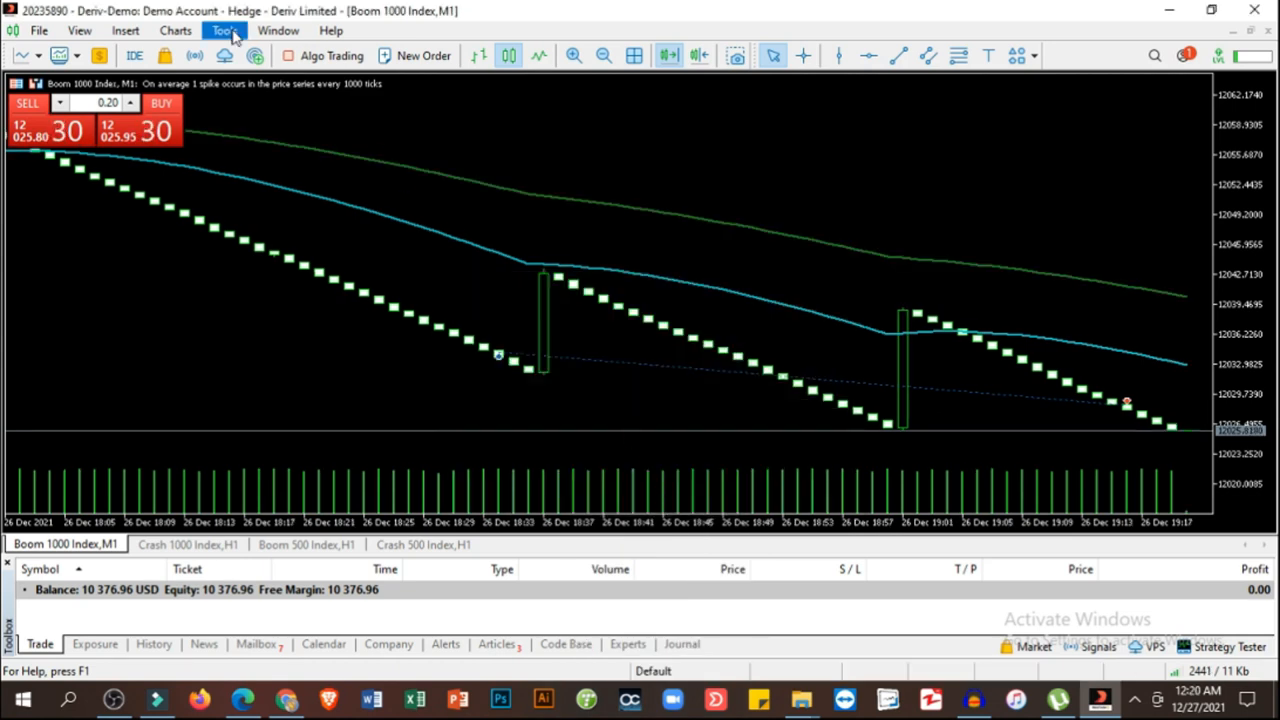
{"action": "left_click", "coordinate": [125, 30]}
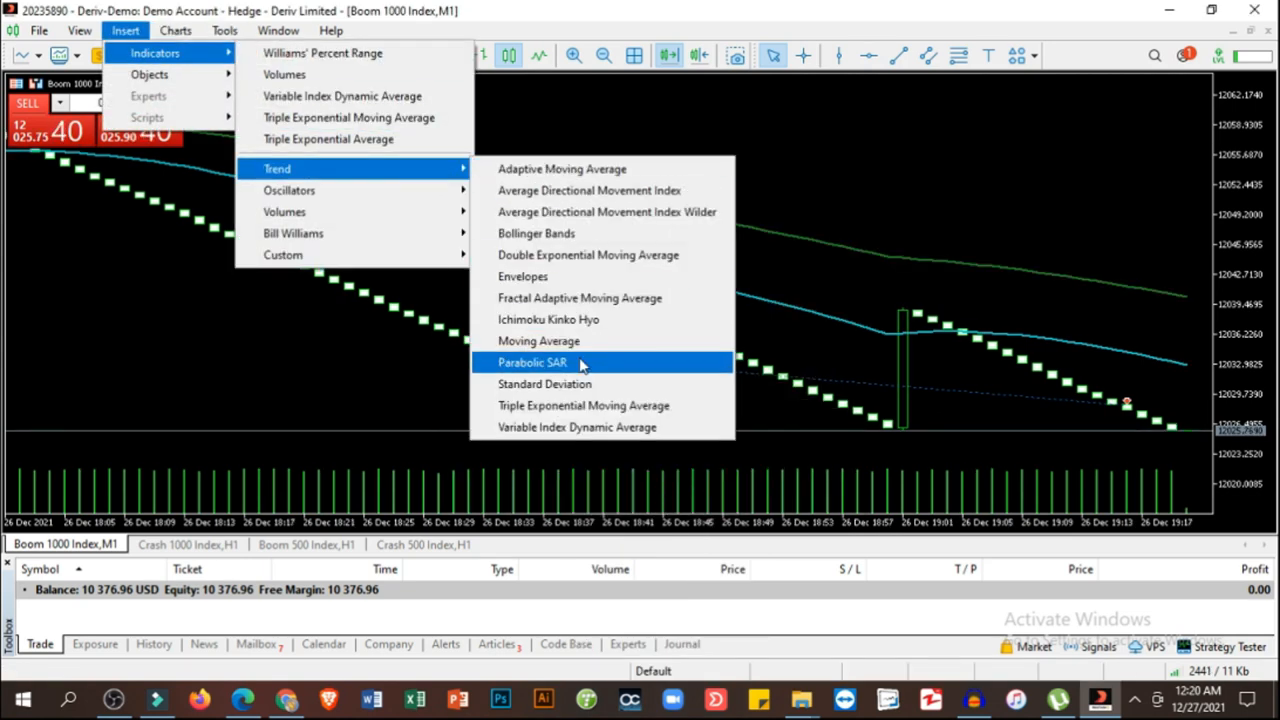
{"action": "left_click", "coordinate": [538, 340]}
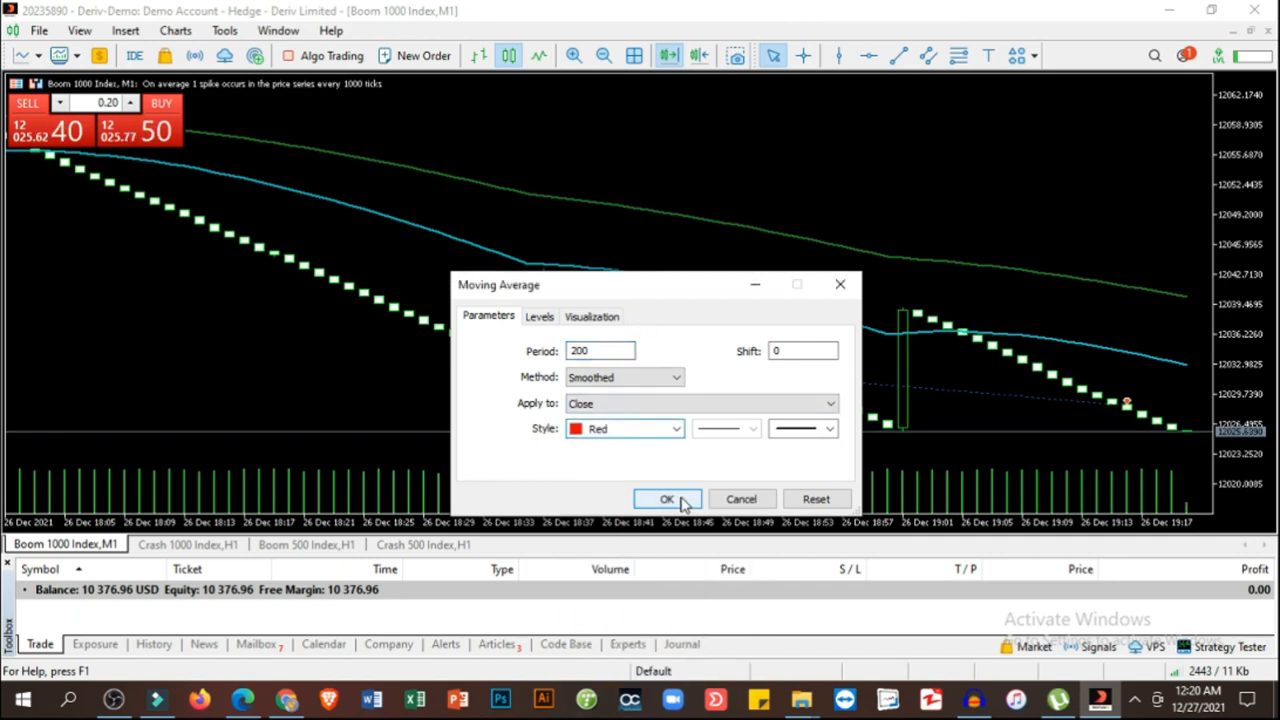
{"action": "left_click", "coordinate": [667, 499]}
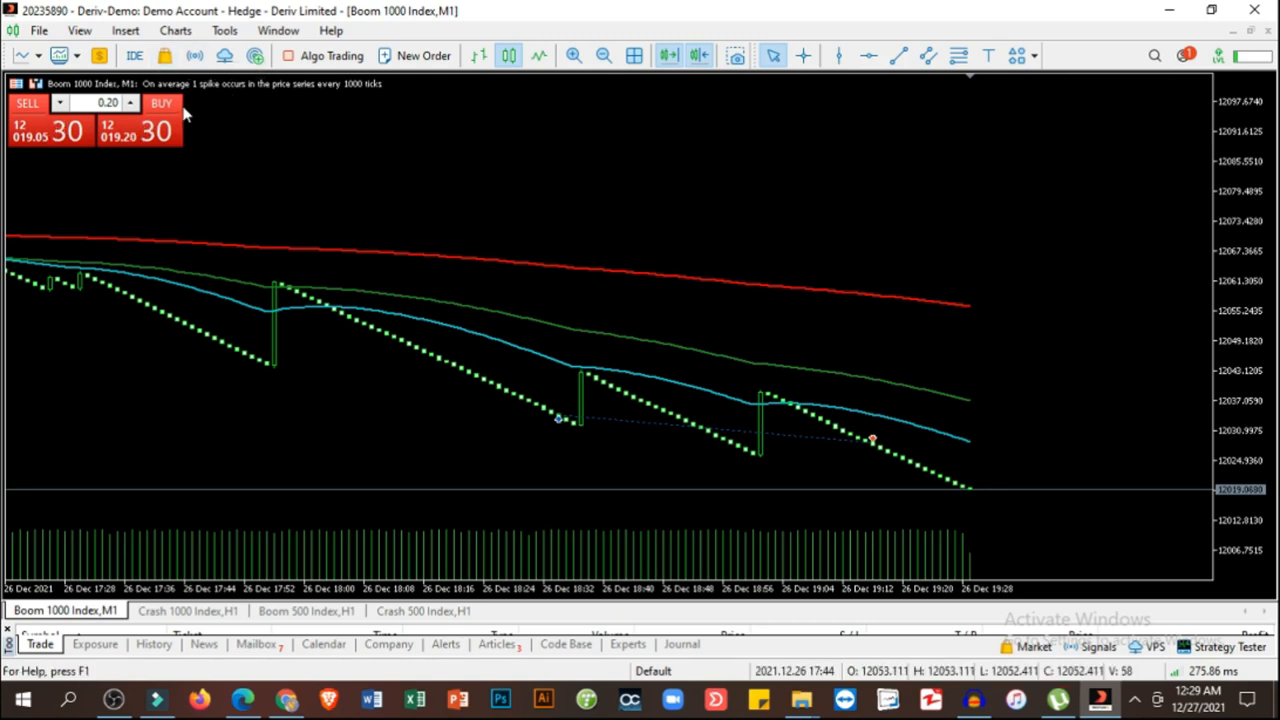
- Add a Relative Strength Index (14) pane with a DarkTurquoise line
{"action": "left_click", "coordinate": [124, 30]}
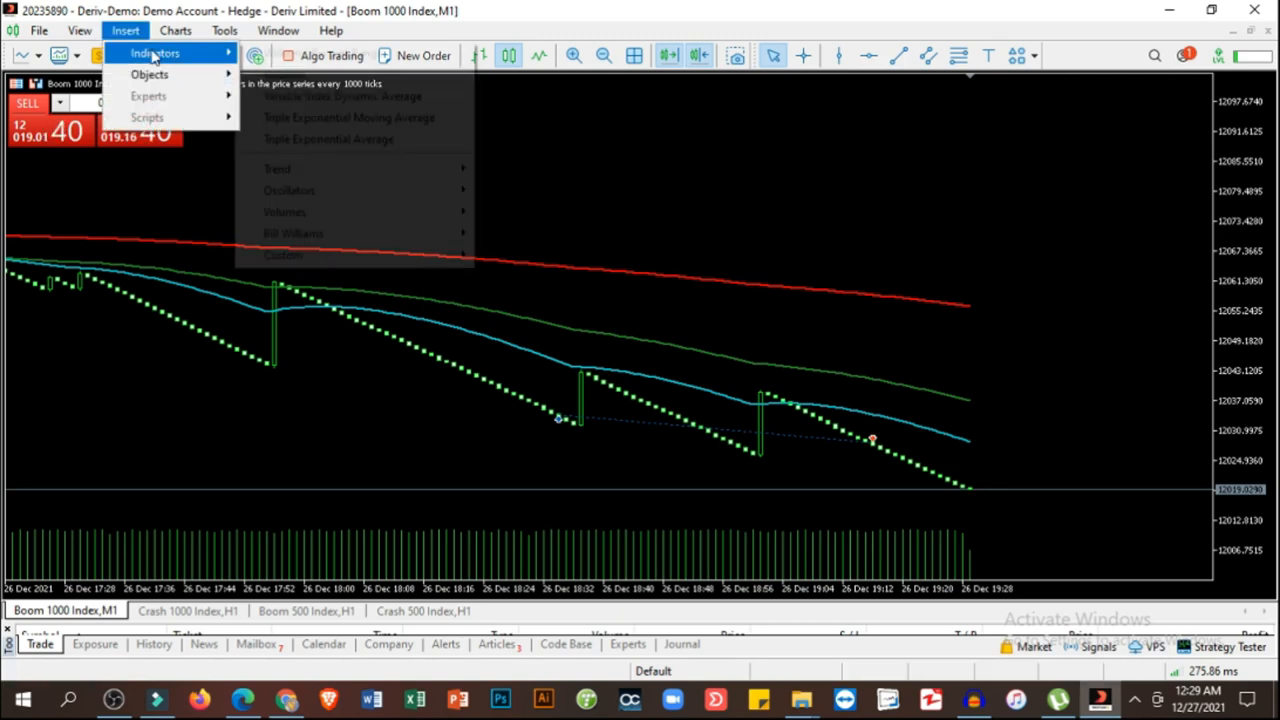
{"action": "mouse_move", "coordinate": [289, 190]}
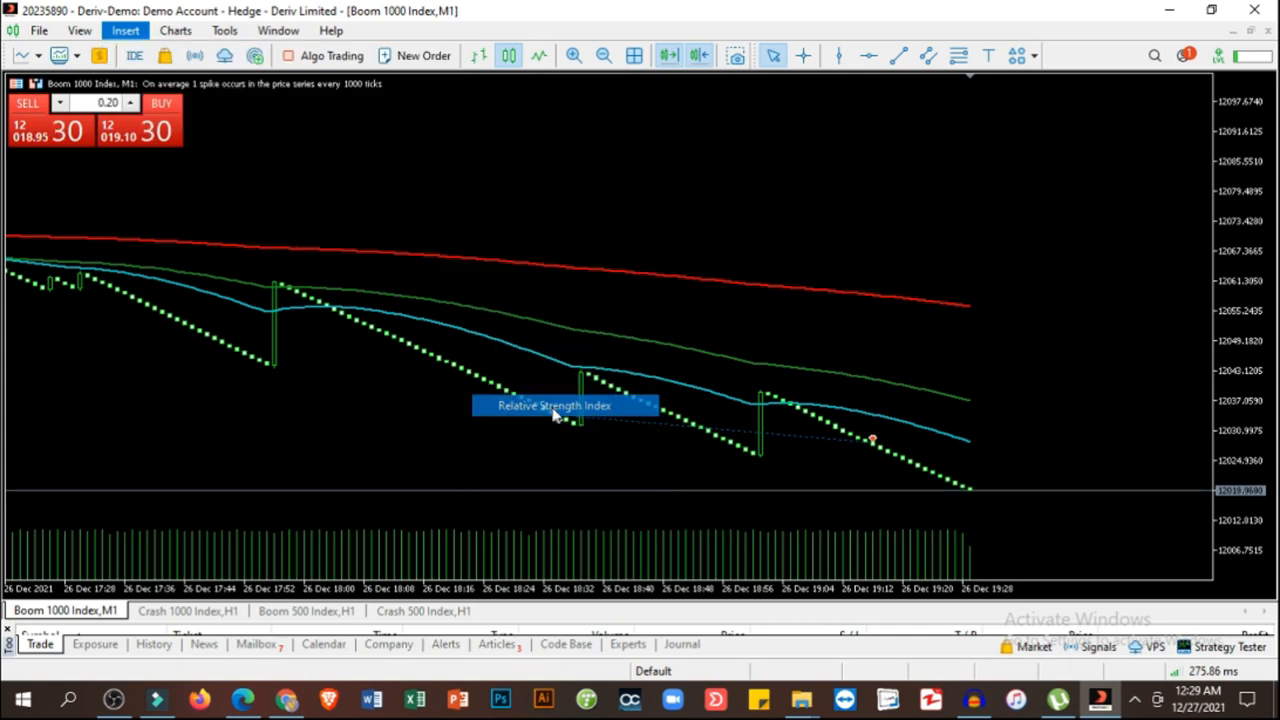
{"action": "double_click", "coordinate": [553, 405]}
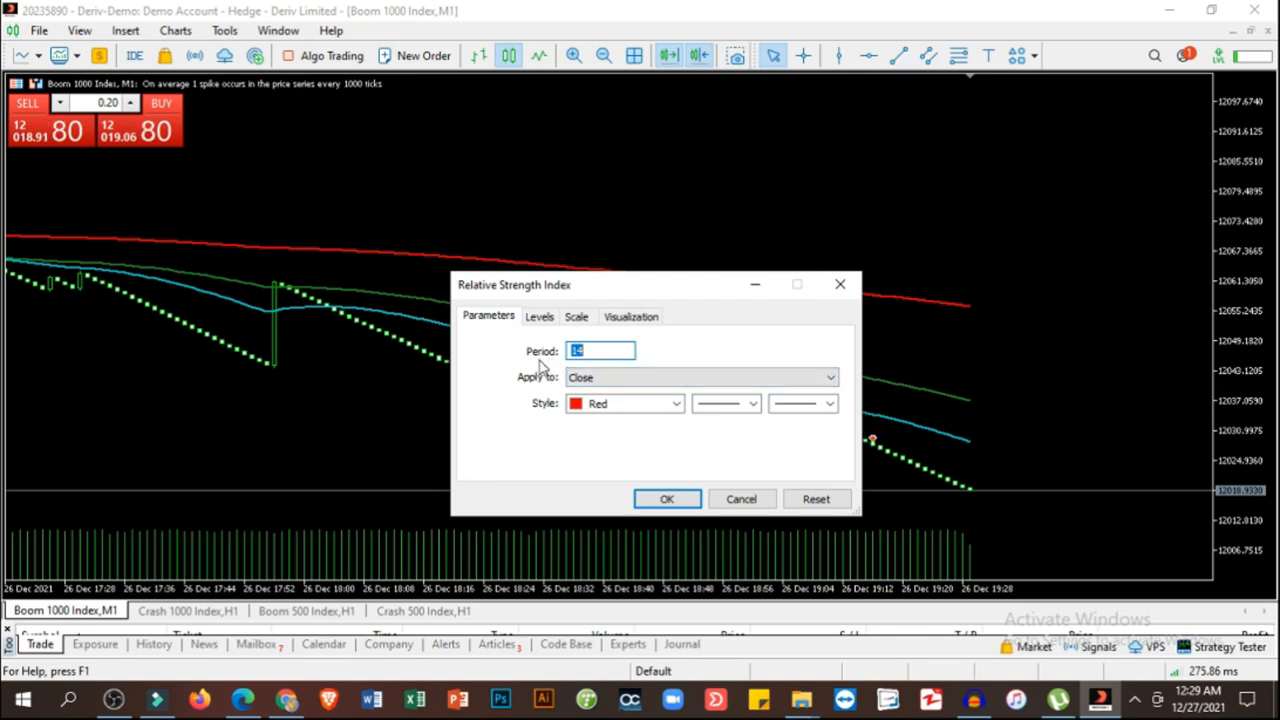
{"action": "left_click", "coordinate": [675, 403]}
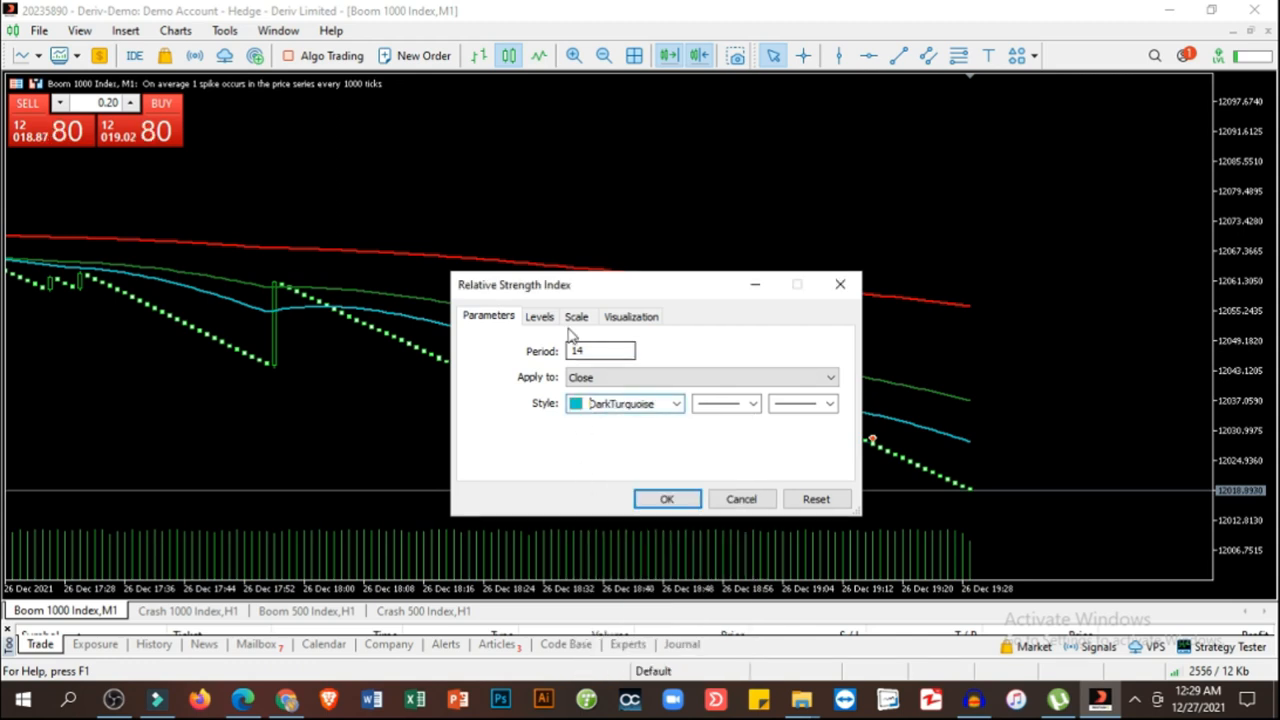
- Add RSI levels 90, 8, 20 and 50
{"action": "left_click", "coordinate": [539, 316]}
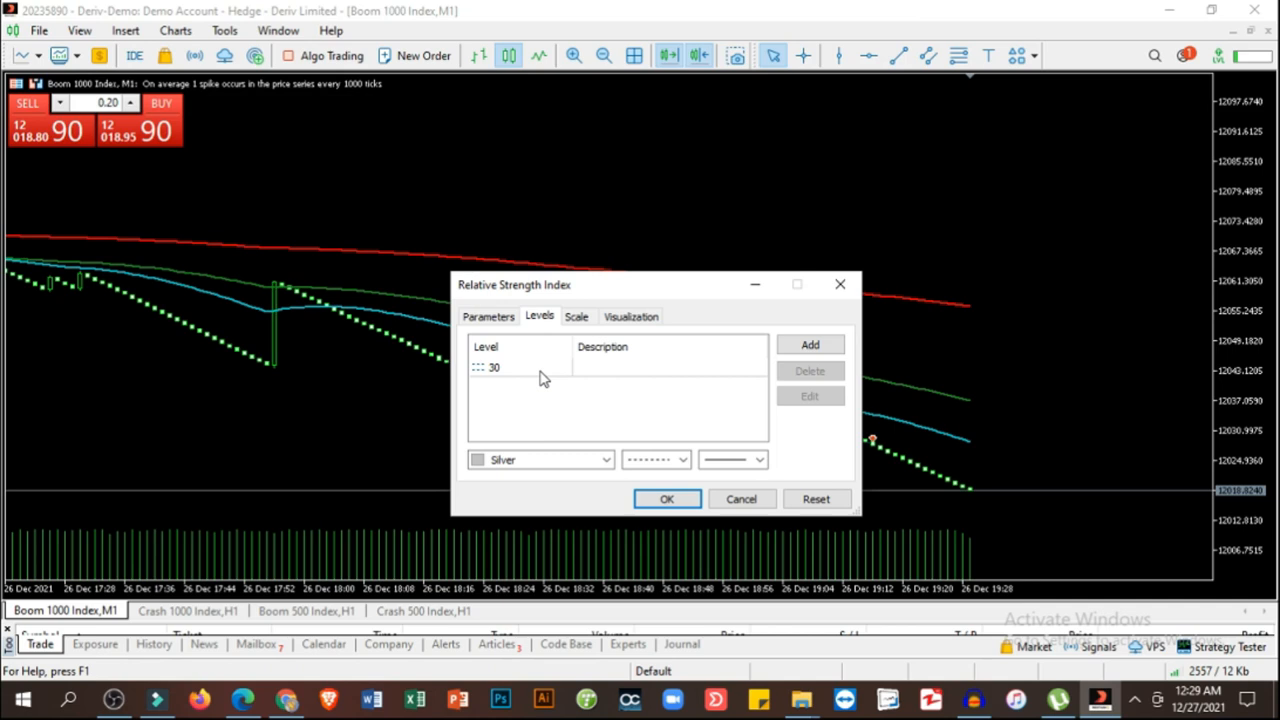
{"action": "left_click", "coordinate": [810, 345]}
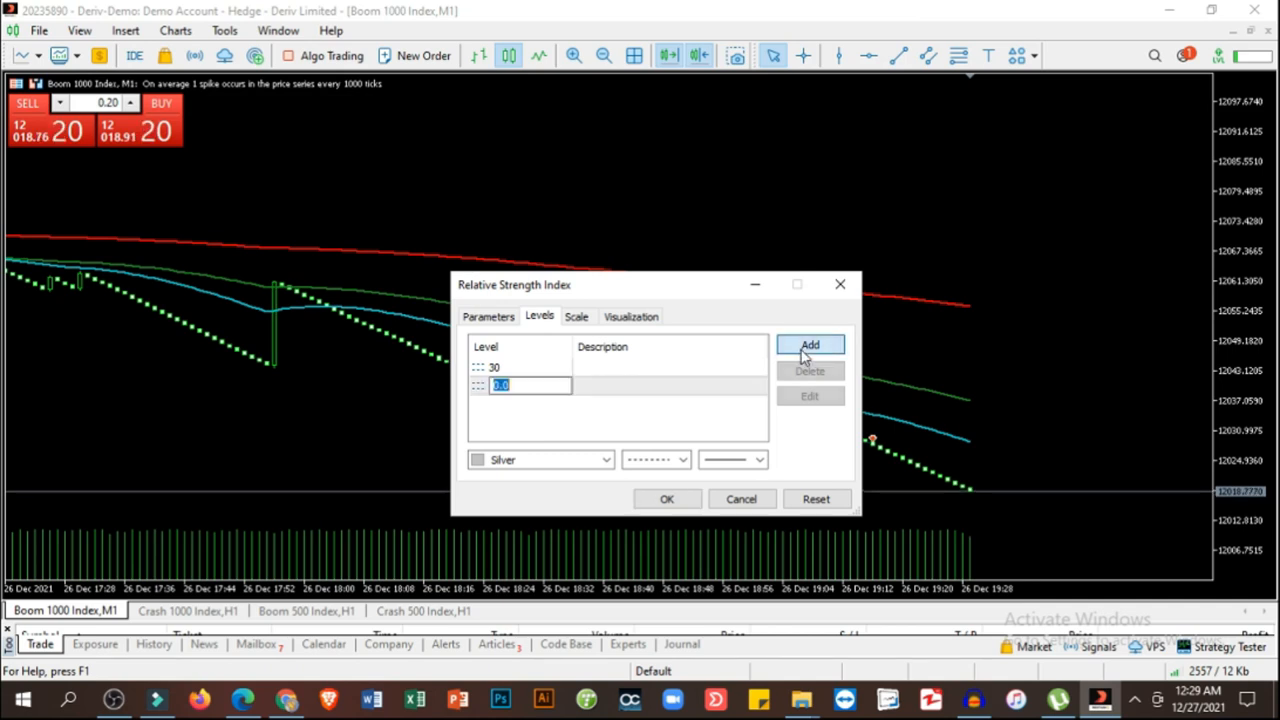
{"action": "left_click", "coordinate": [810, 345]}
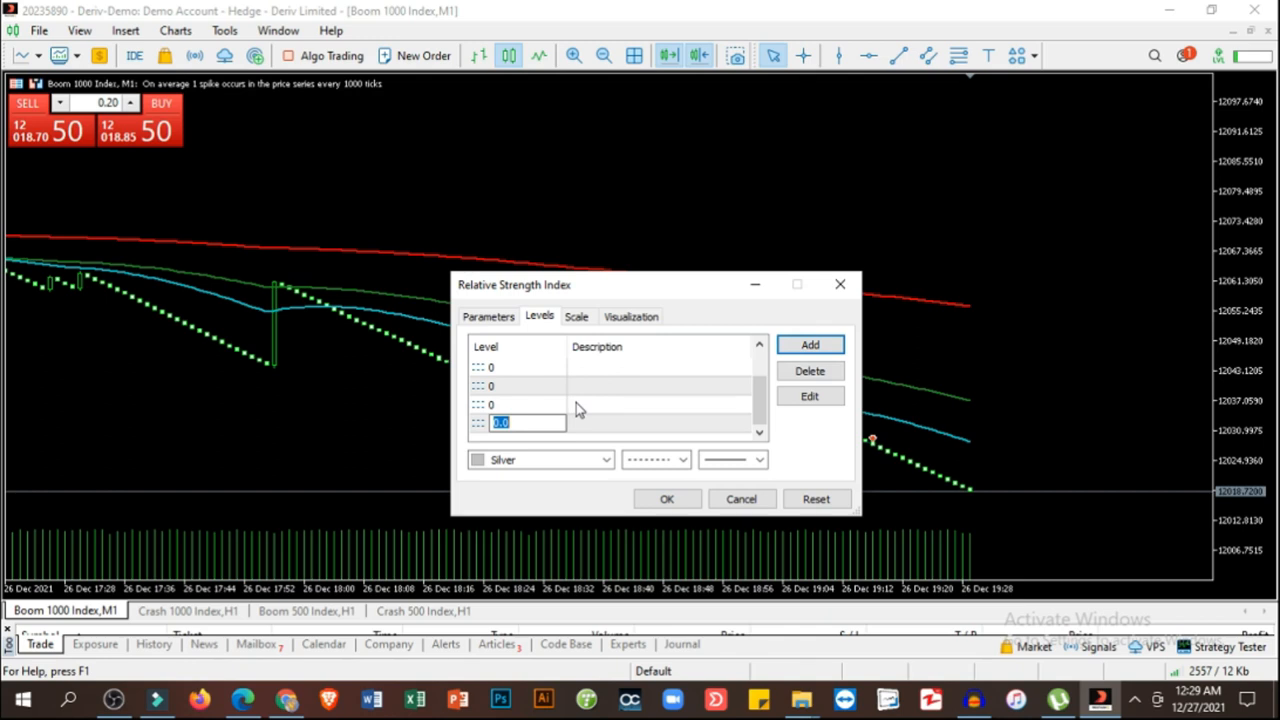
{"action": "type", "text": "90"}
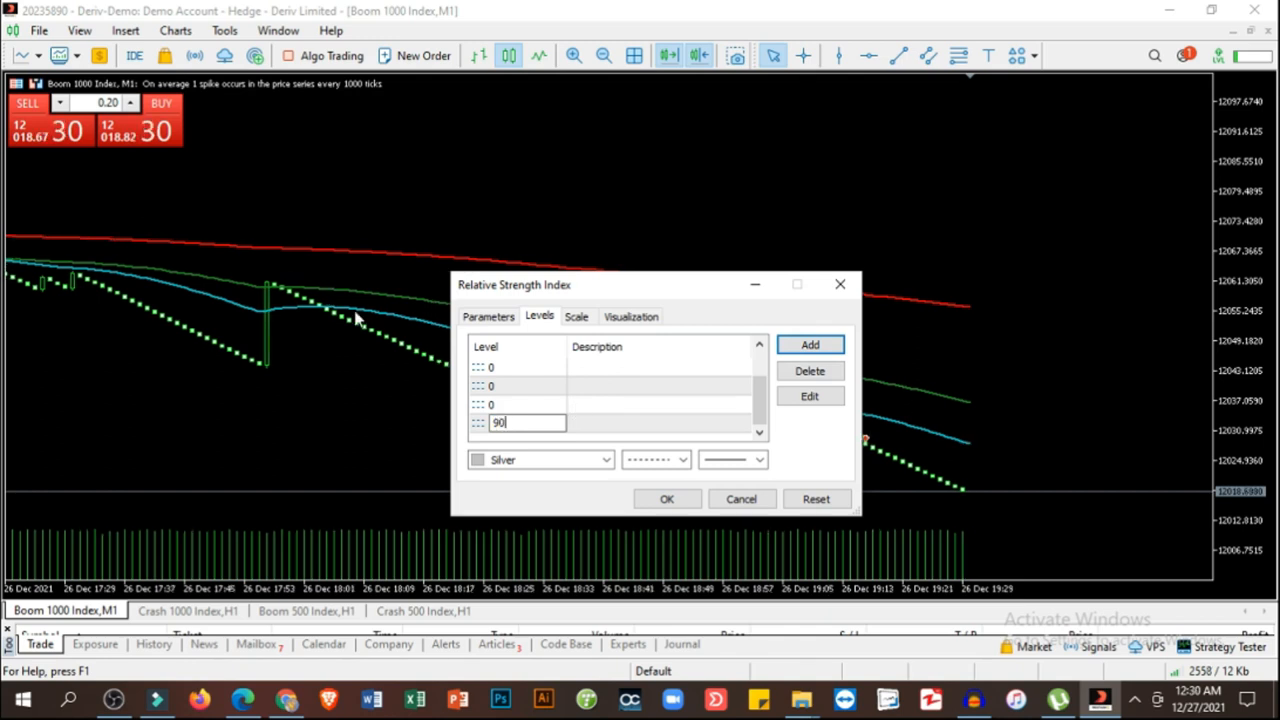
{"action": "left_click", "coordinate": [512, 404]}
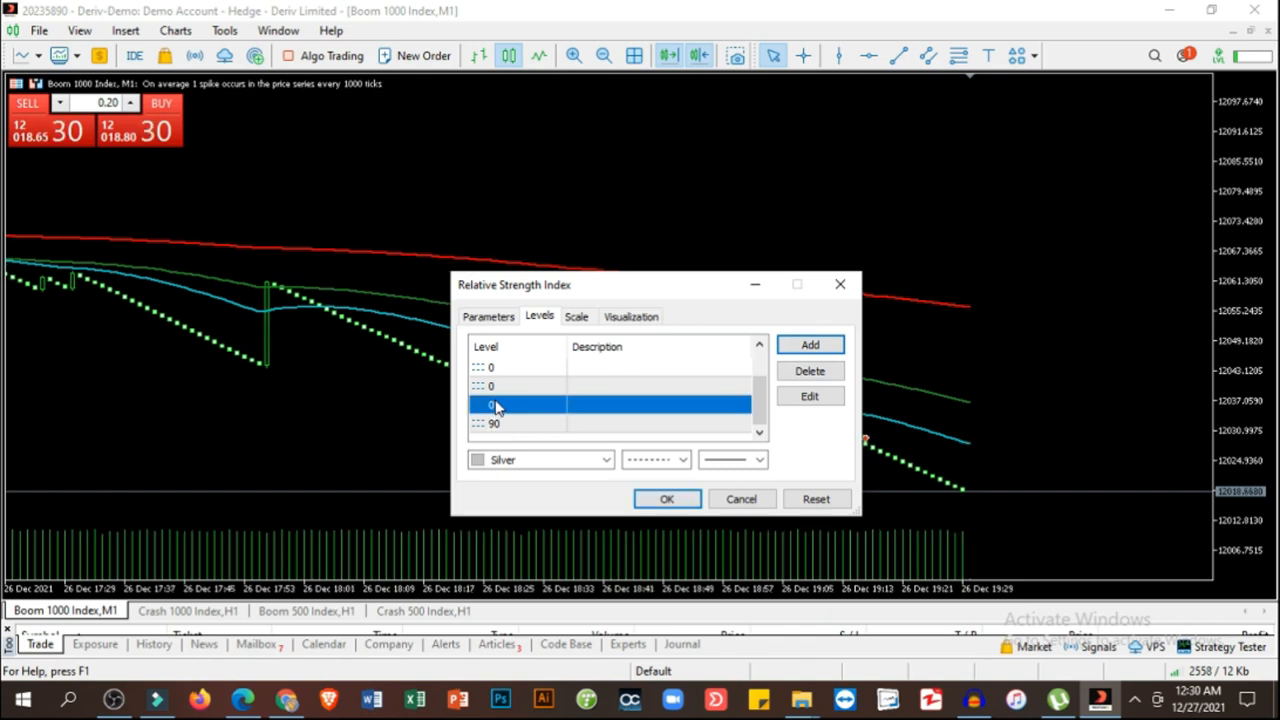
{"action": "type", "text": "8"}
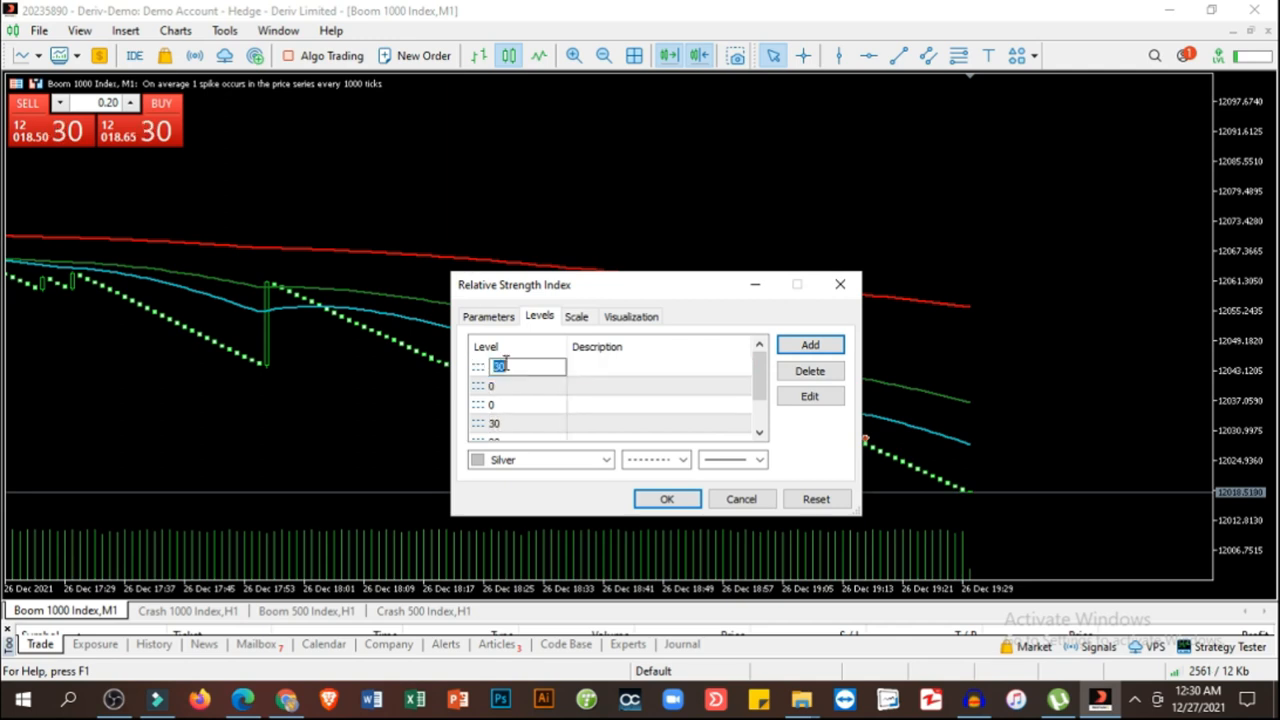
{"action": "type", "text": "20"}
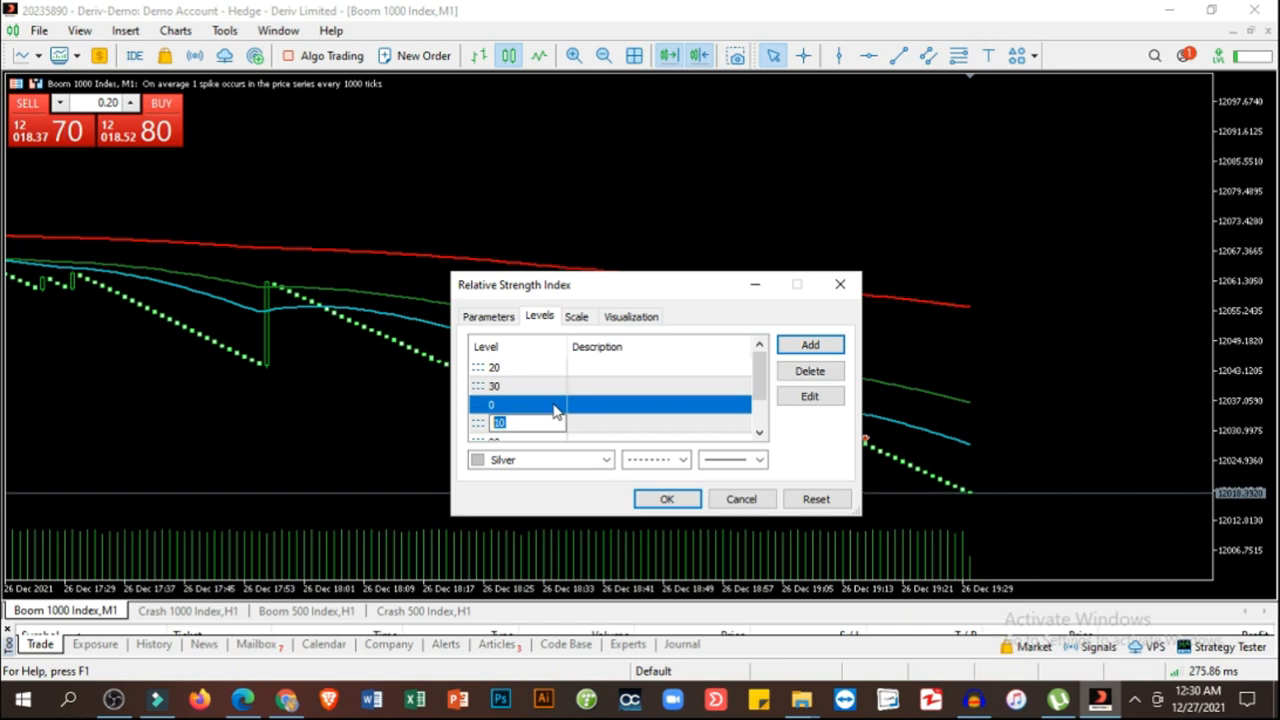
{"action": "type", "text": "50"}
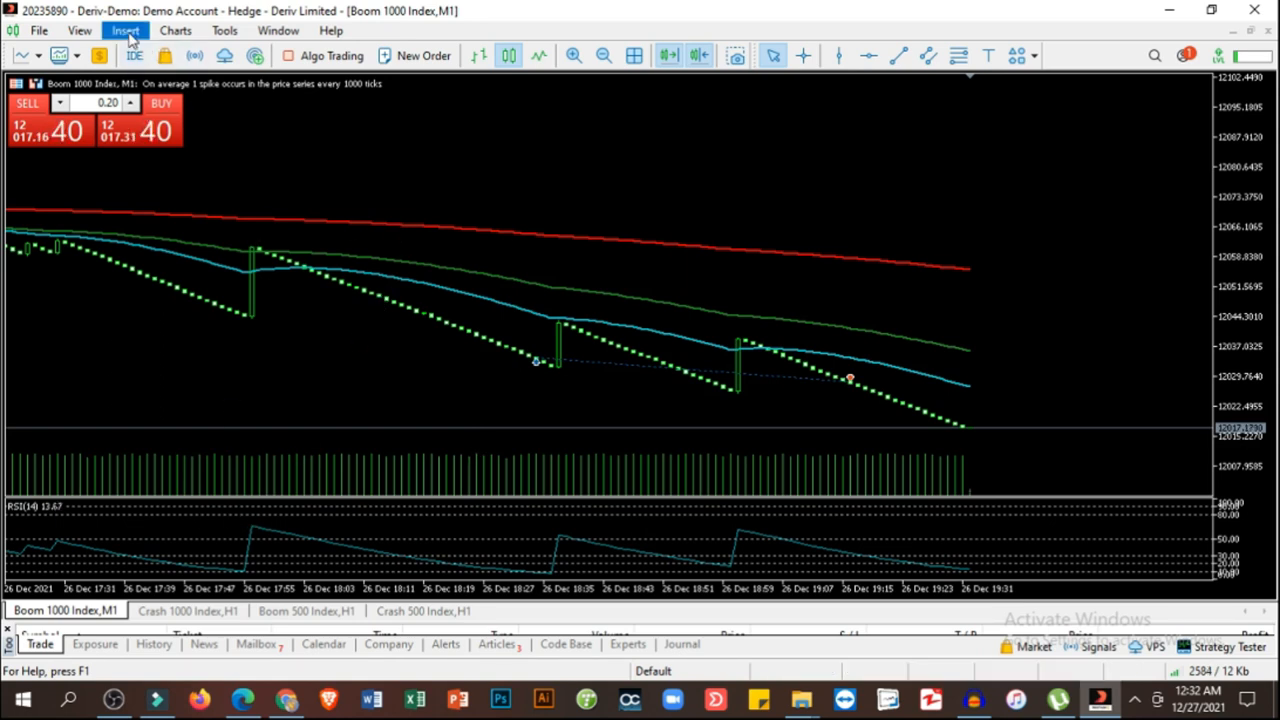
- Add Ichimoku Kinko Hyo with default 9, 26, 52 settings to the Boom 1000 chart
{"action": "left_click", "coordinate": [125, 30]}
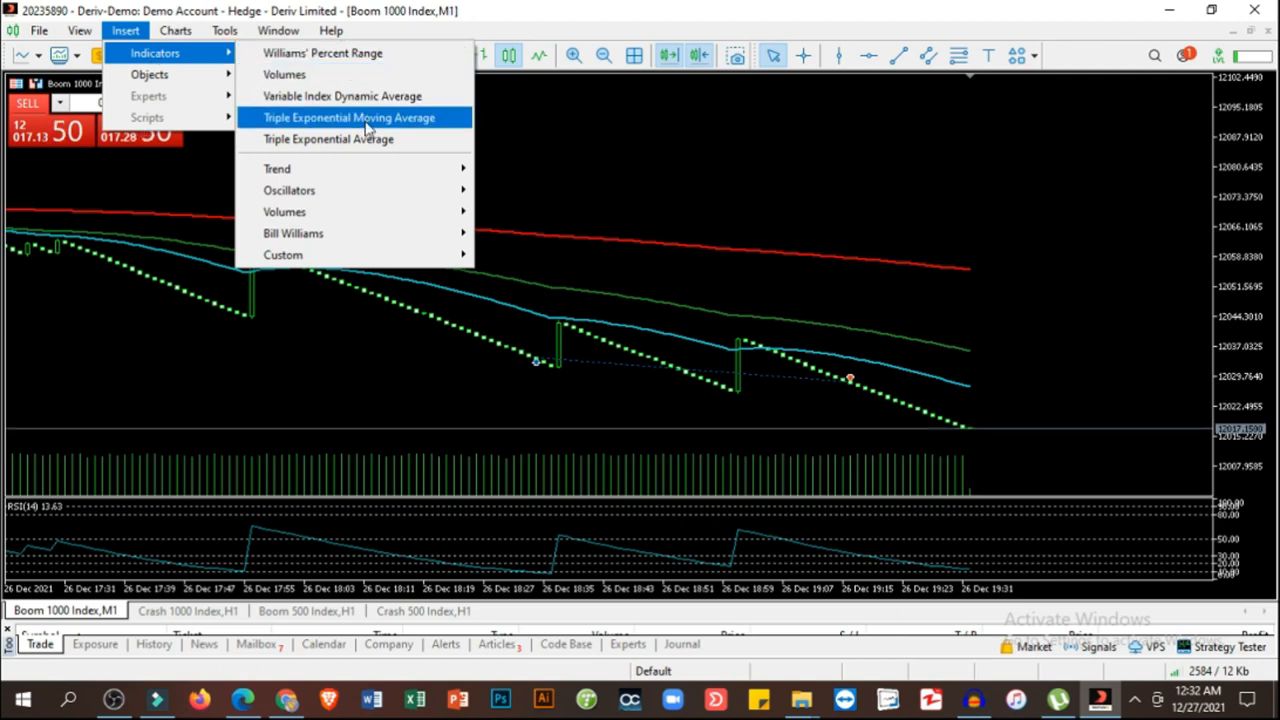
{"action": "mouse_move", "coordinate": [277, 168]}
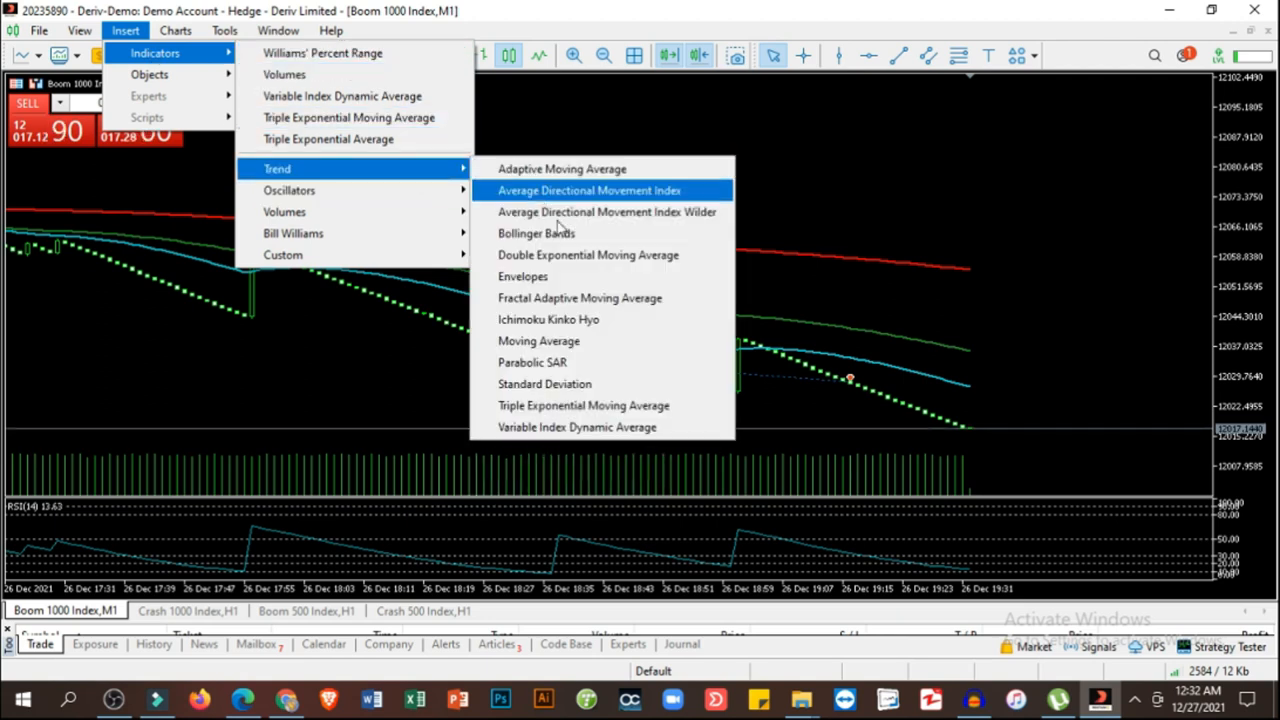
{"action": "mouse_move", "coordinate": [583, 319]}
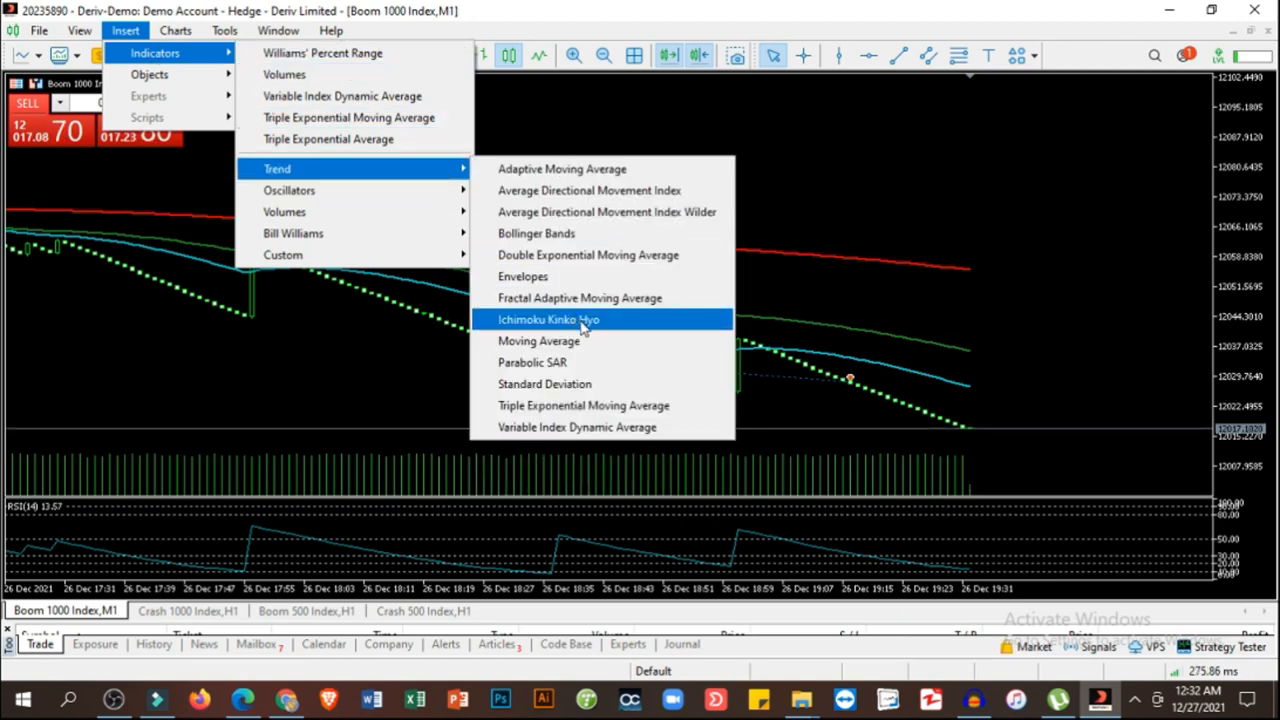
{"action": "left_click", "coordinate": [548, 319]}
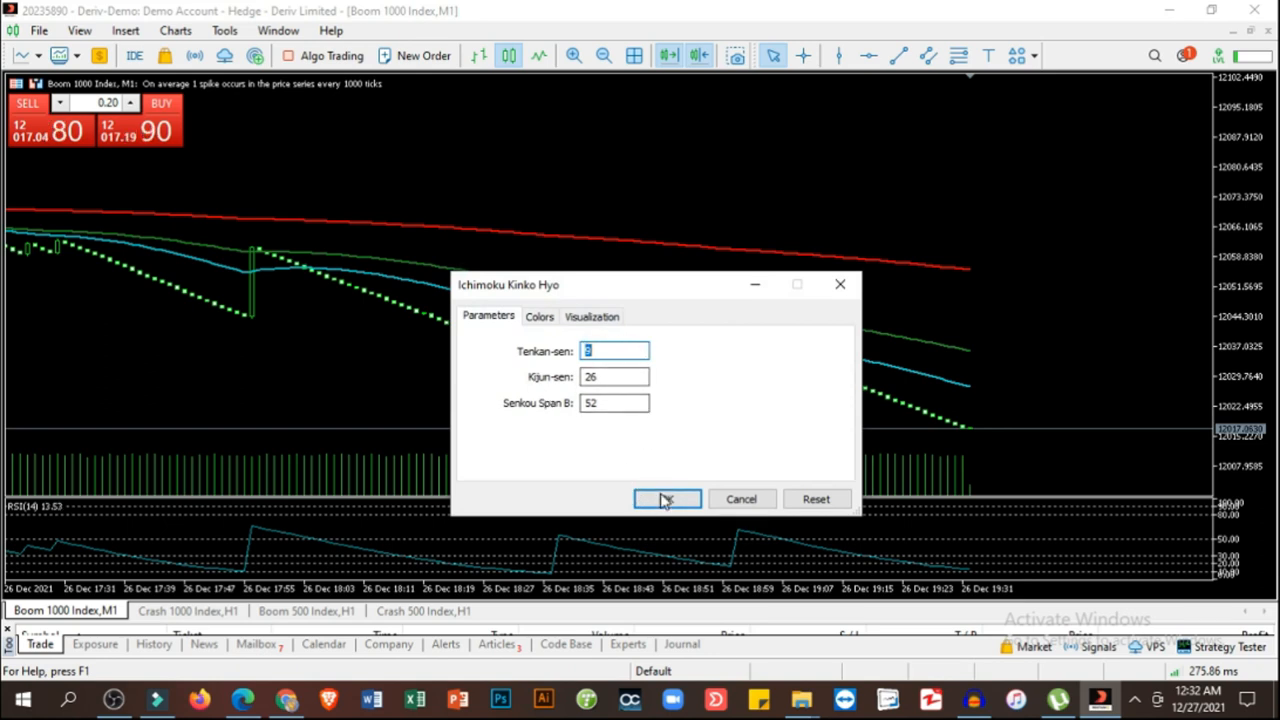
{"action": "left_click", "coordinate": [667, 499]}
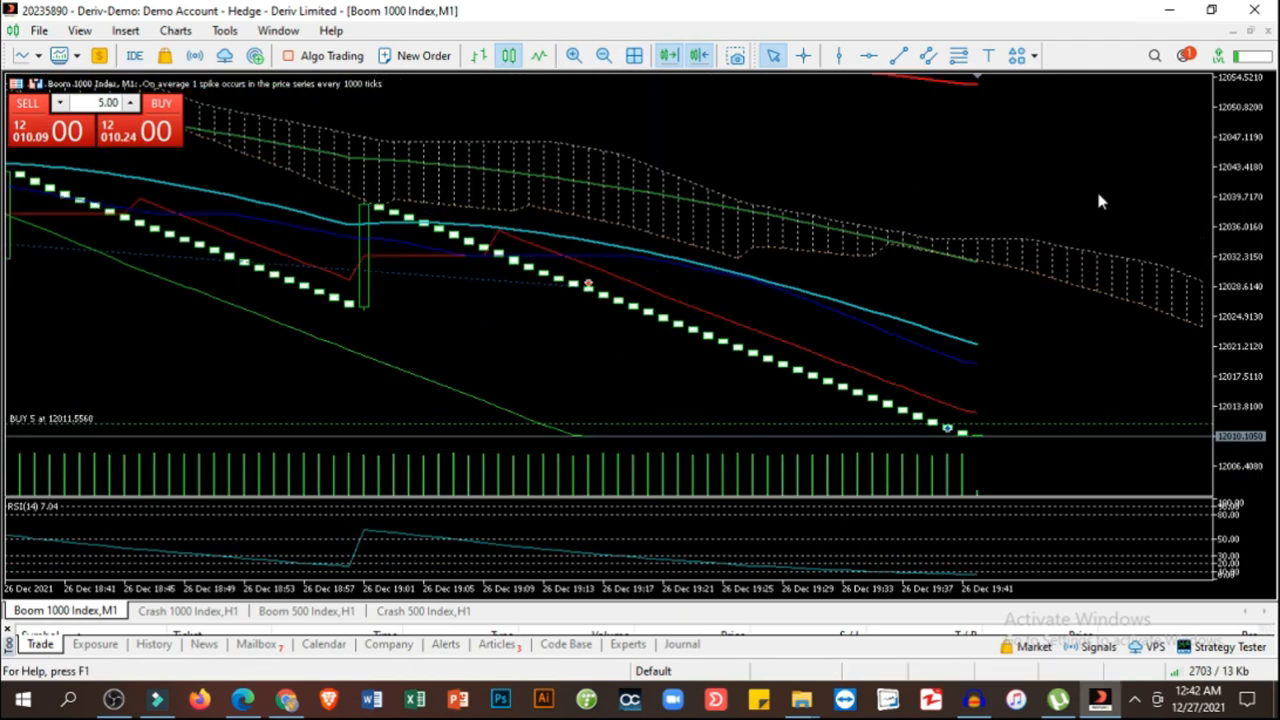
{"action": "mouse_move", "coordinate": [1087, 320]}
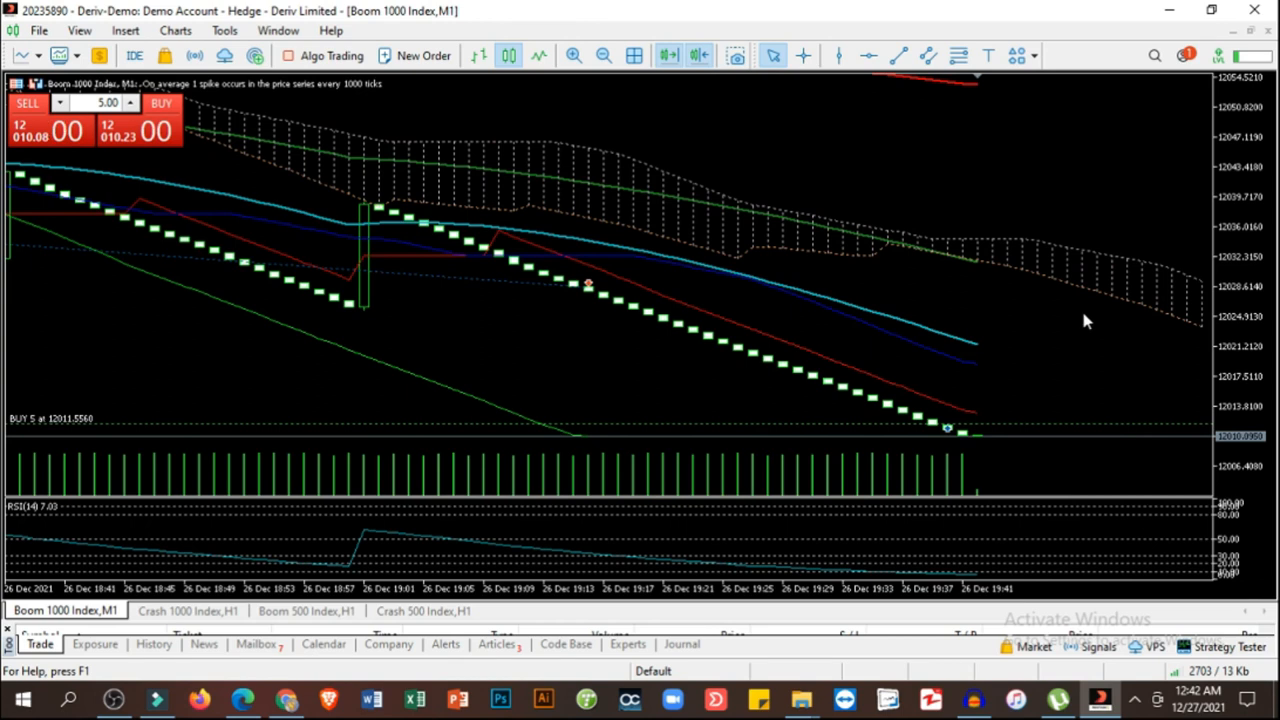
{"action": "mouse_move", "coordinate": [1070, 360]}
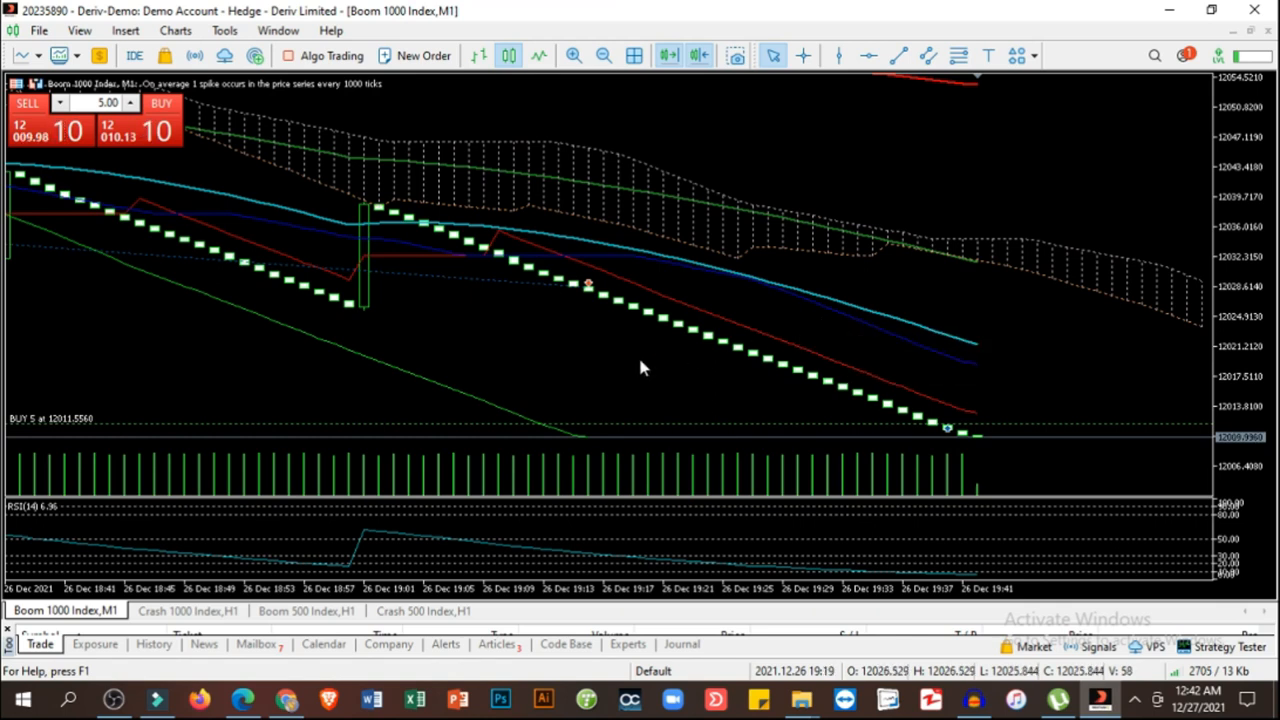
{"action": "mouse_move", "coordinate": [353, 153]}
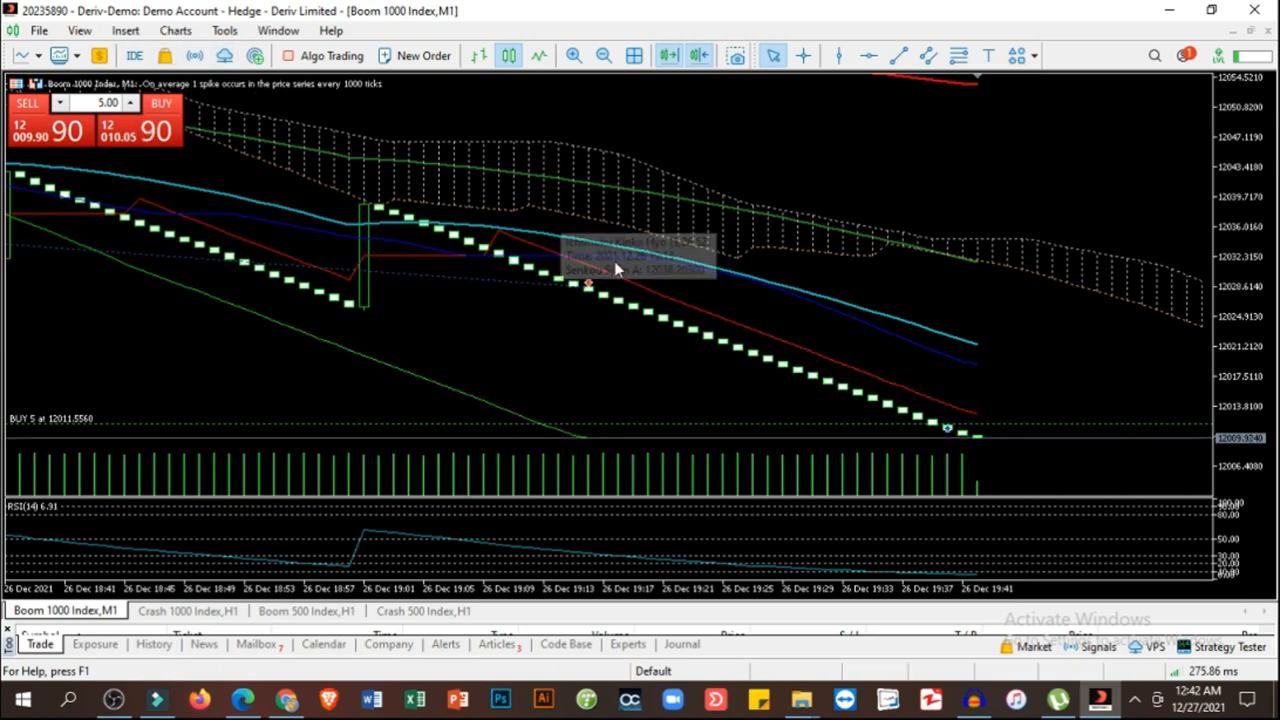
{"action": "mouse_move", "coordinate": [590, 358]}
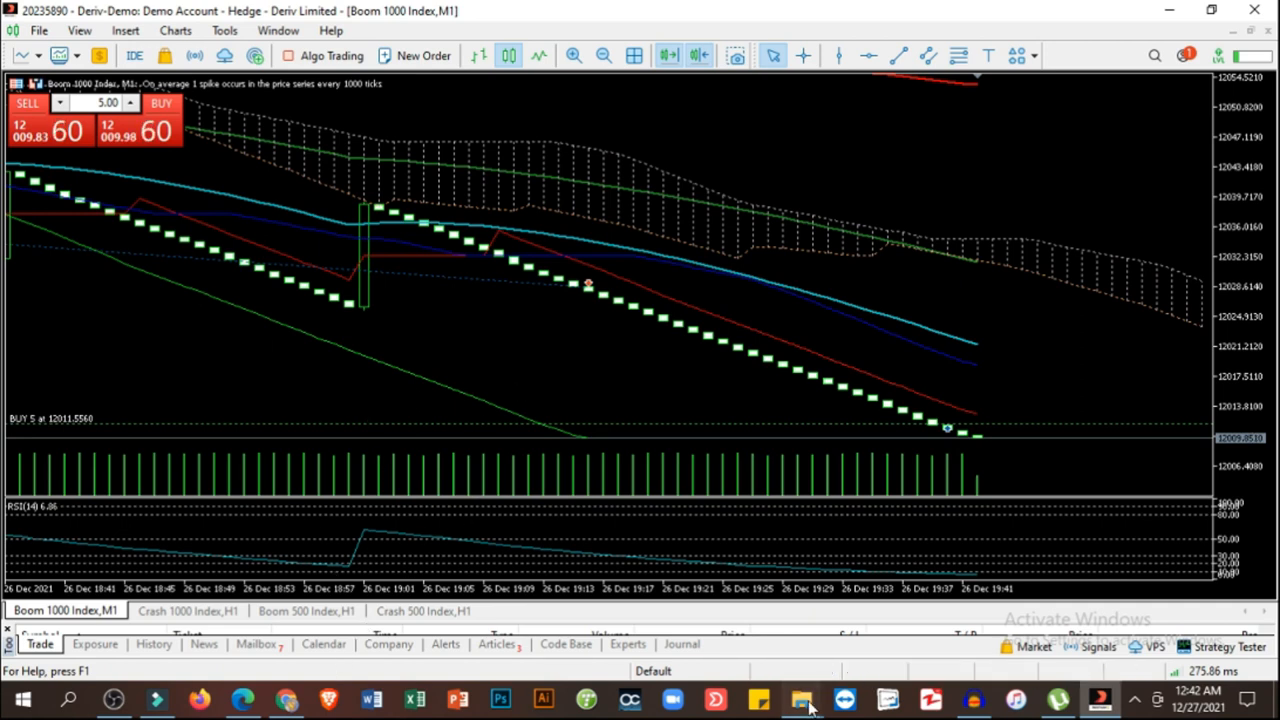
- In File Explorer's Boom and Crash Indicators folder, select the Shved supply and demand file
{"action": "left_click", "coordinate": [802, 699]}
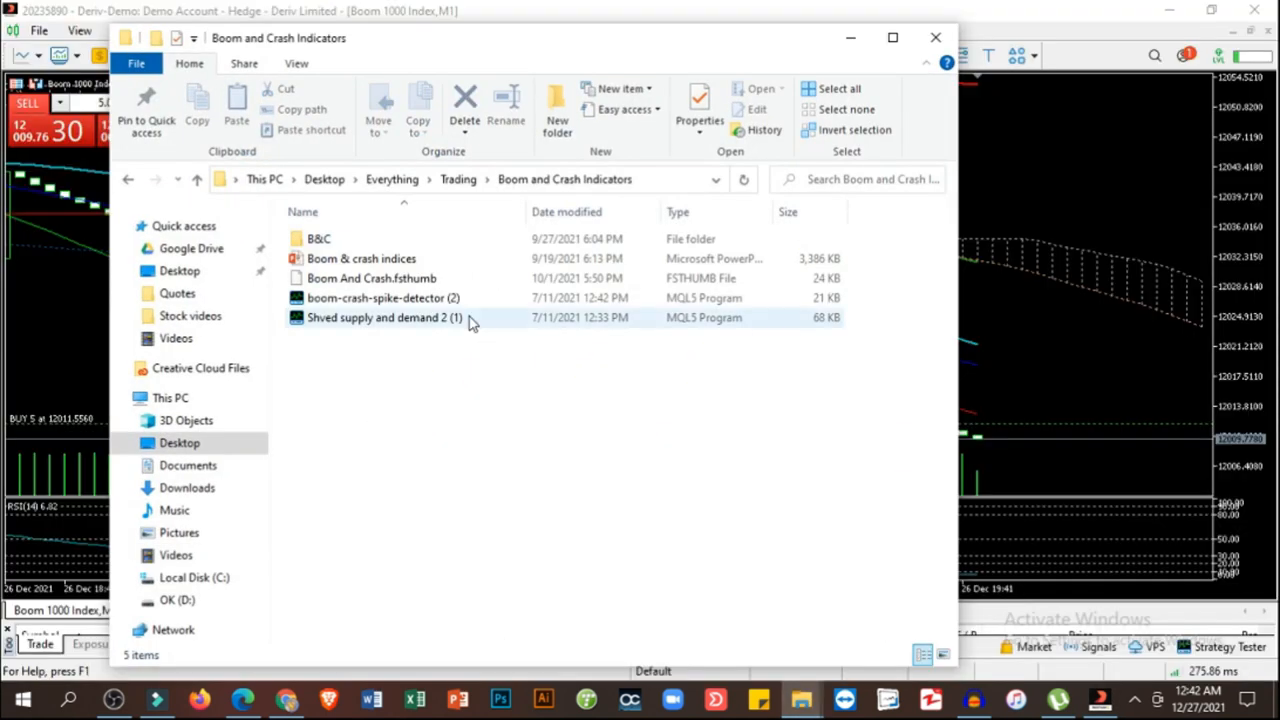
{"action": "left_click", "coordinate": [382, 298]}
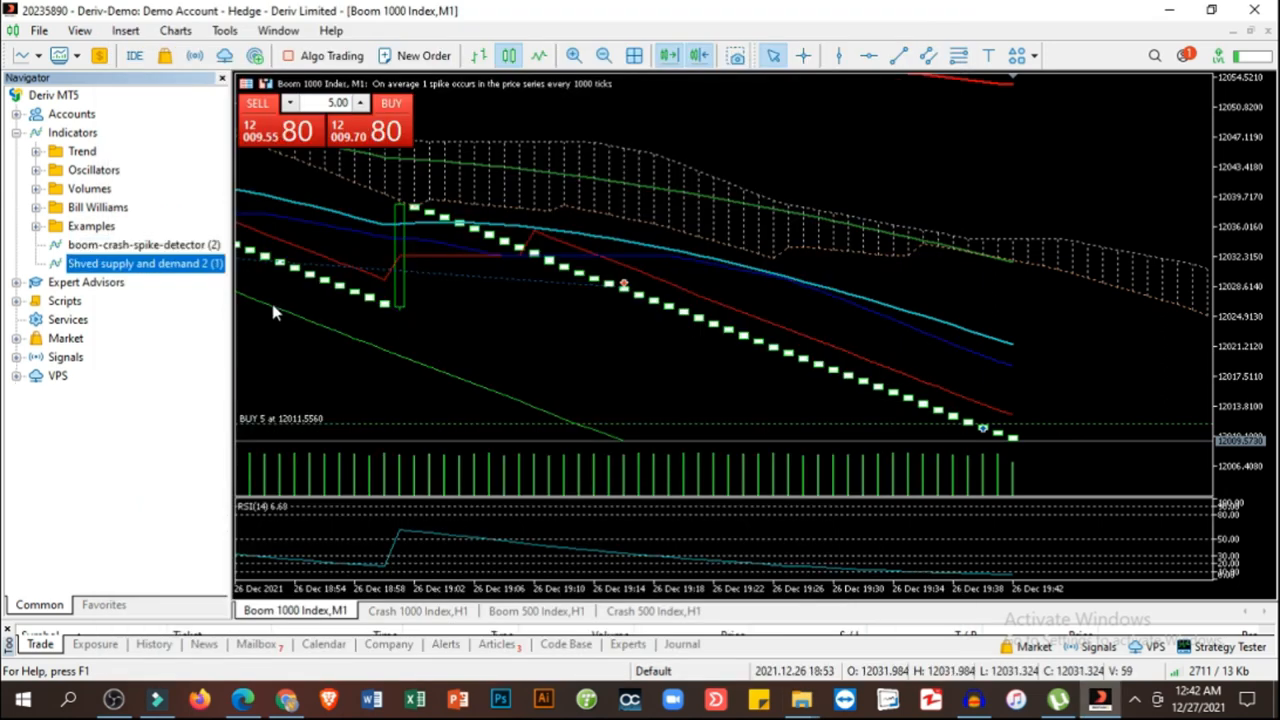
- Attach the boom-crash-spike-detector indicator to the Boom 1000 chart
{"action": "right_click", "coordinate": [140, 244]}
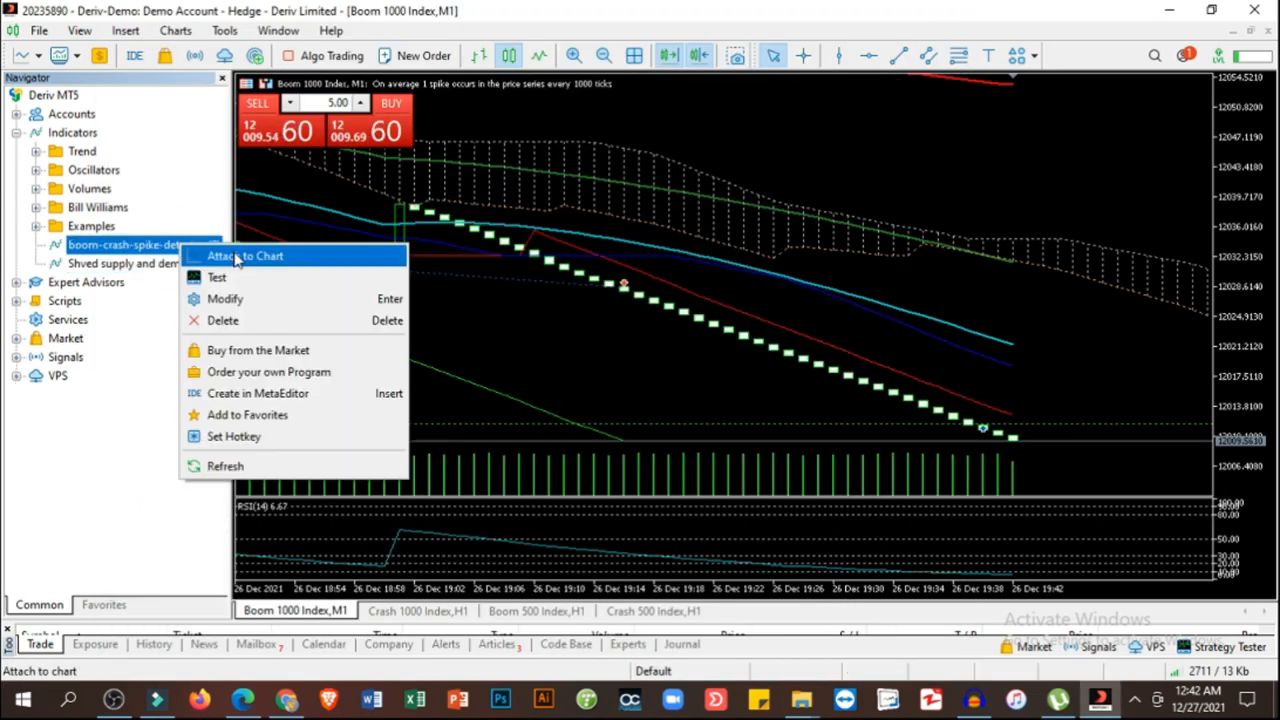
{"action": "left_click", "coordinate": [245, 256]}
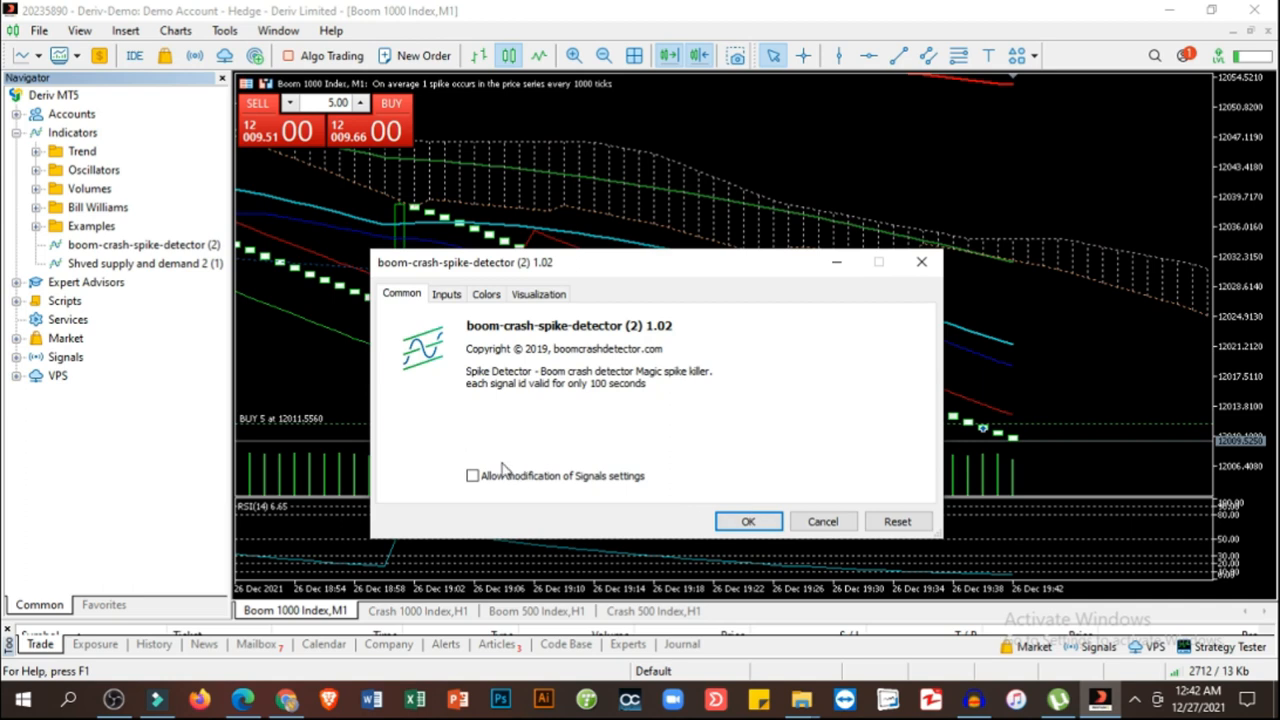
{"action": "left_click", "coordinate": [748, 521]}
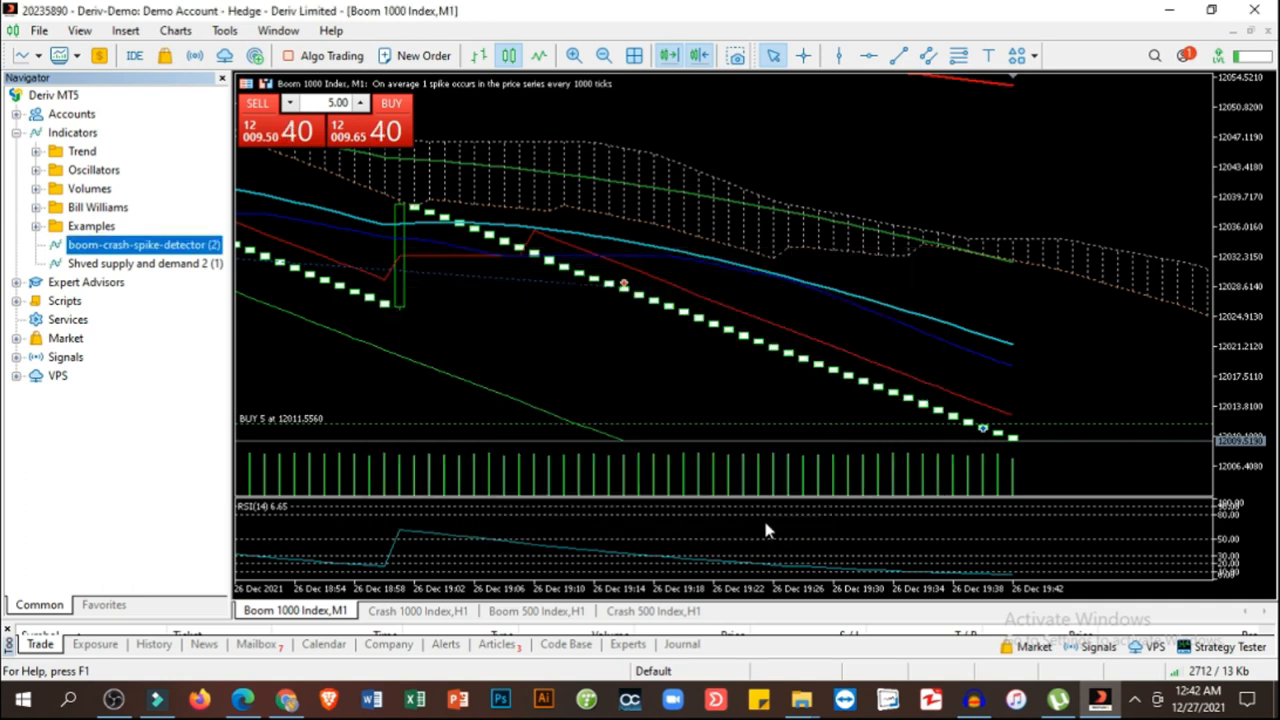
- Attach the Shved supply and demand indicator to the Boom 1000 chart
{"action": "right_click", "coordinate": [140, 263]}
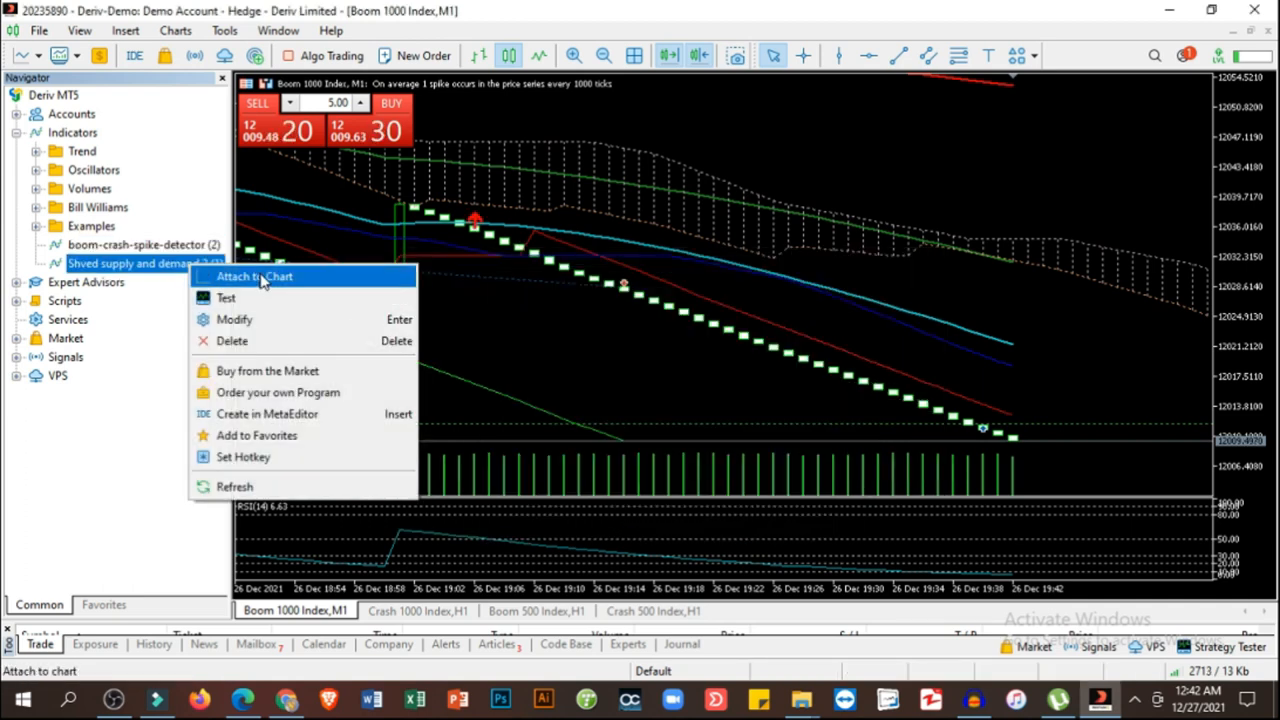
{"action": "left_click", "coordinate": [259, 276]}
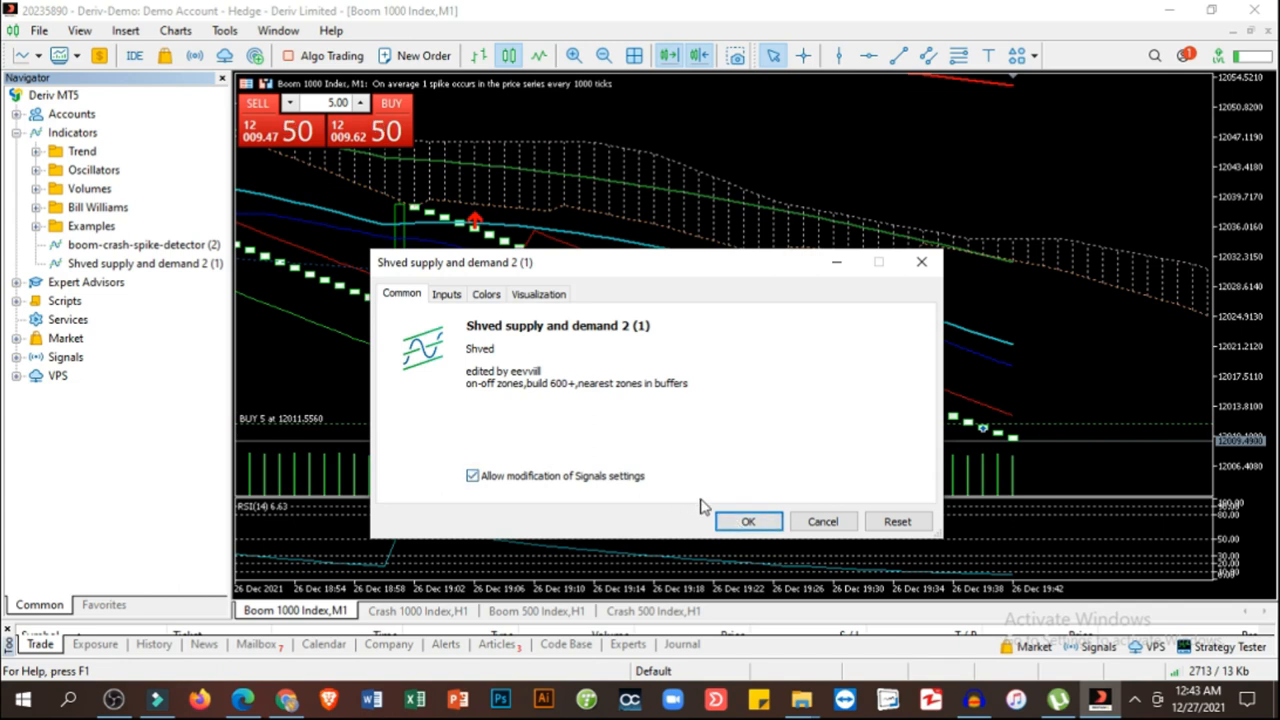
{"action": "left_click", "coordinate": [747, 521]}
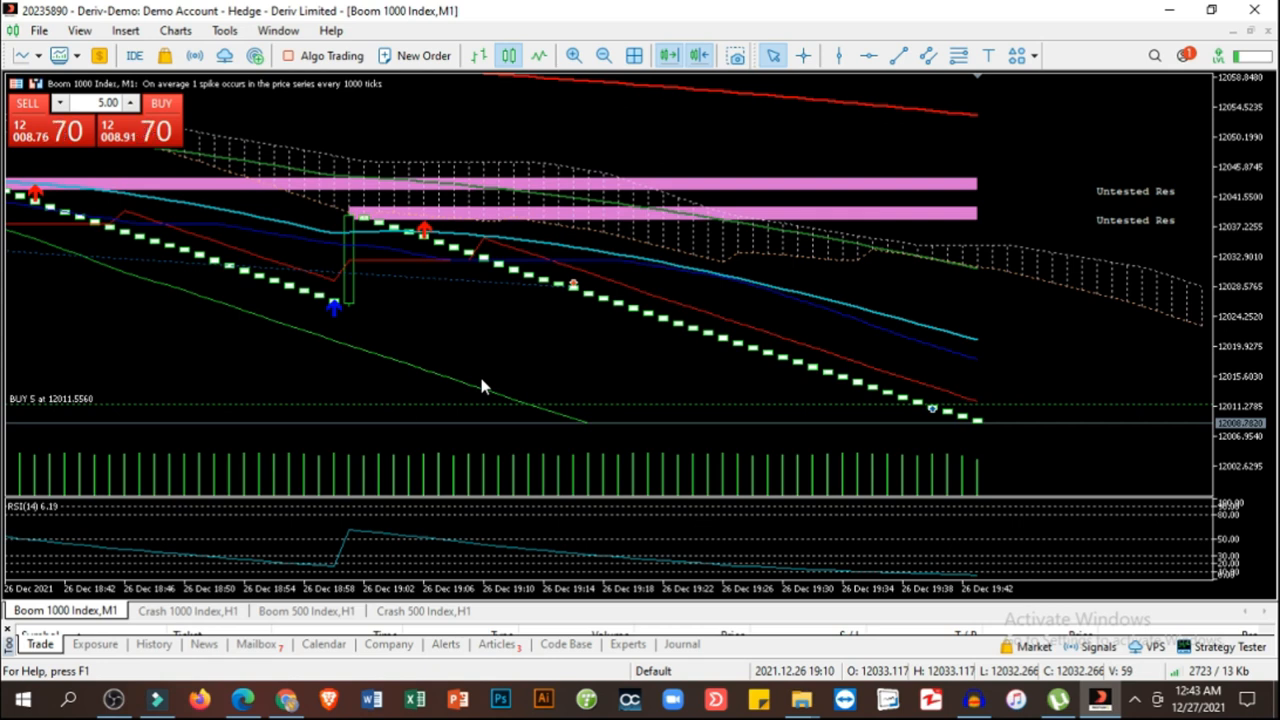
{"action": "mouse_move", "coordinate": [905, 440]}
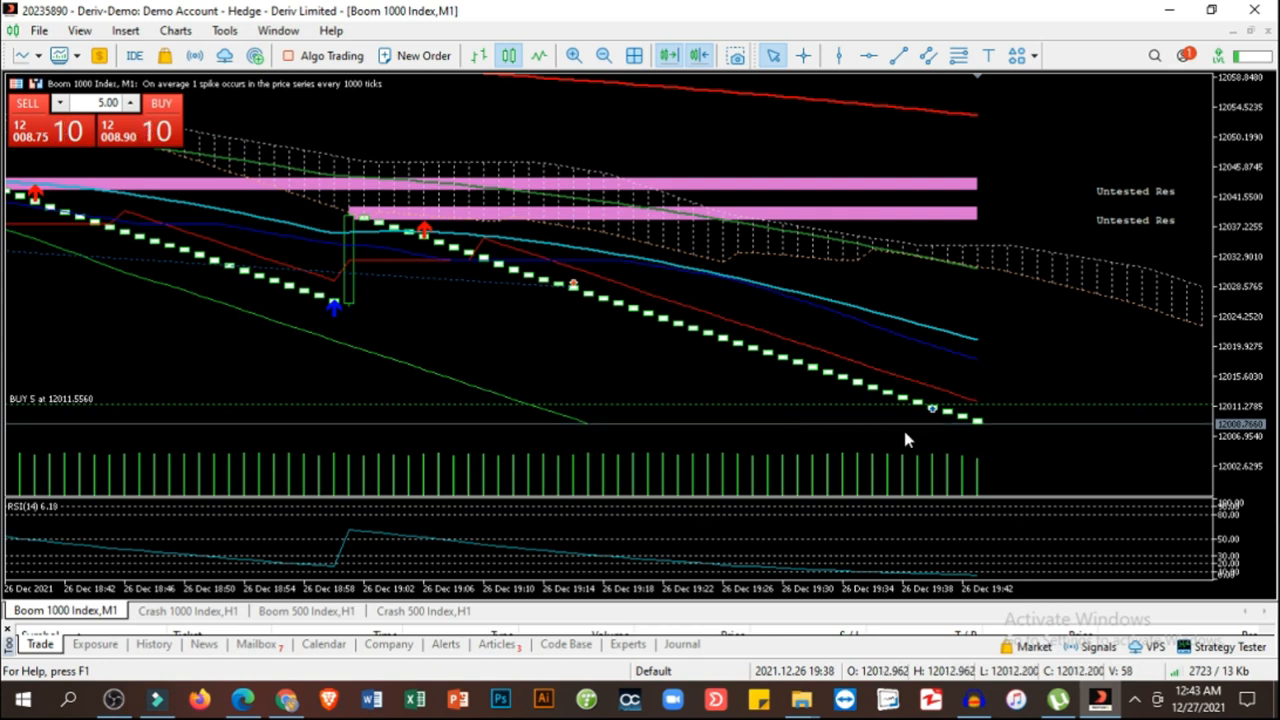
{"action": "mouse_move", "coordinate": [970, 440]}
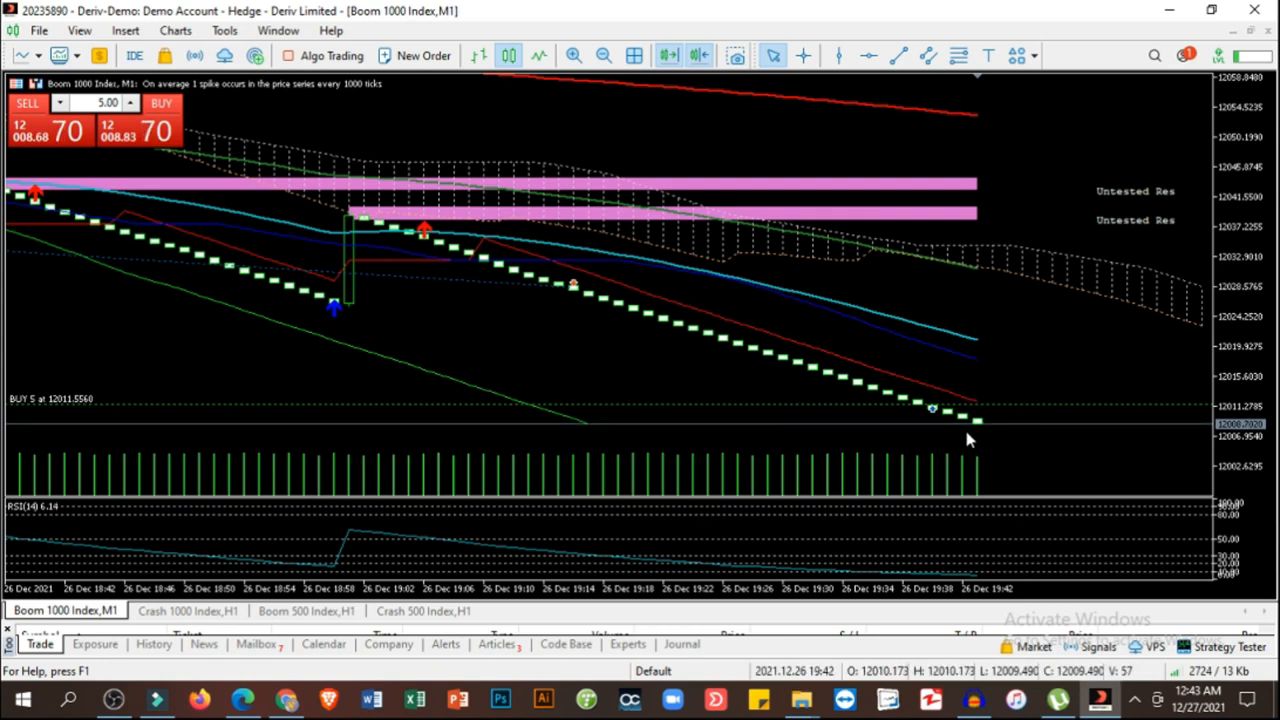